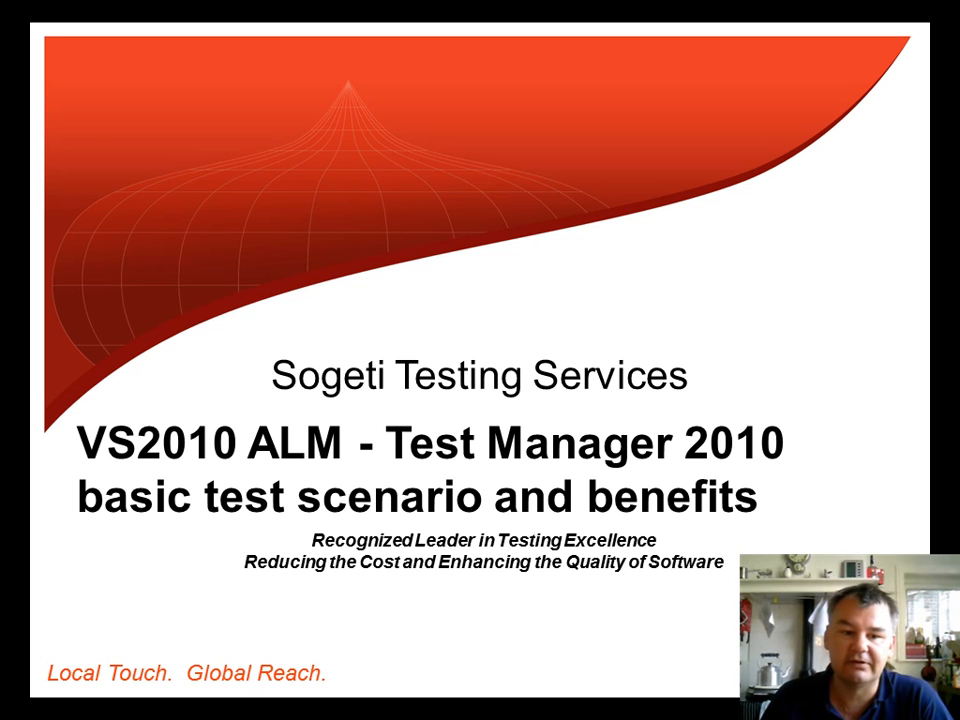
Launch Microsoft Test Manager 2010 from the Windows Start menu.
{"action": "left_click", "coordinate": [12, 710]}
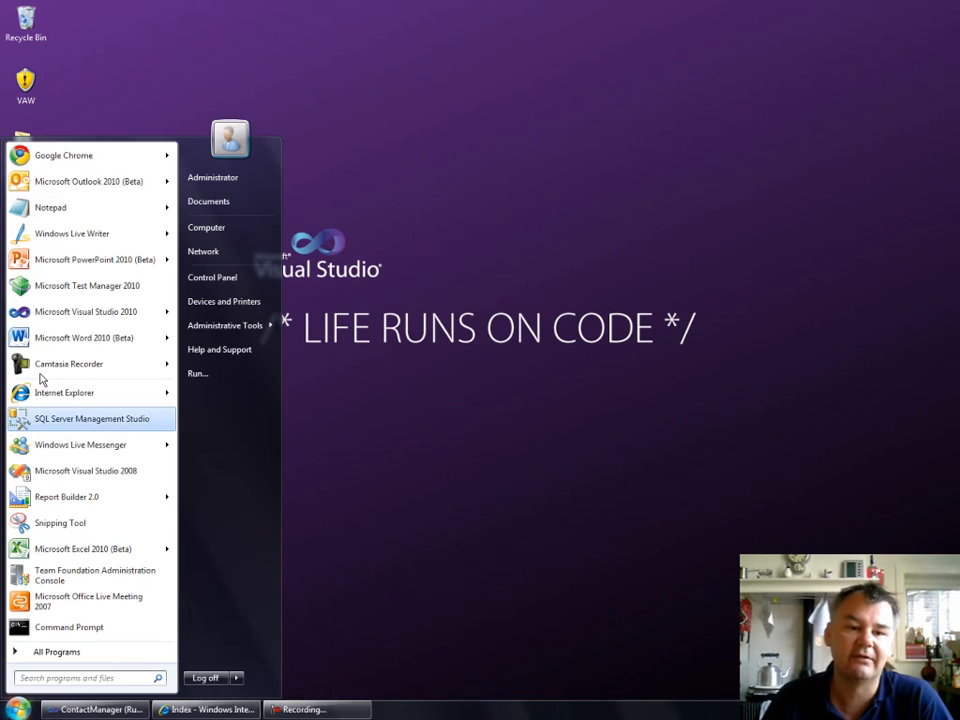
{"action": "left_click", "coordinate": [86, 285]}
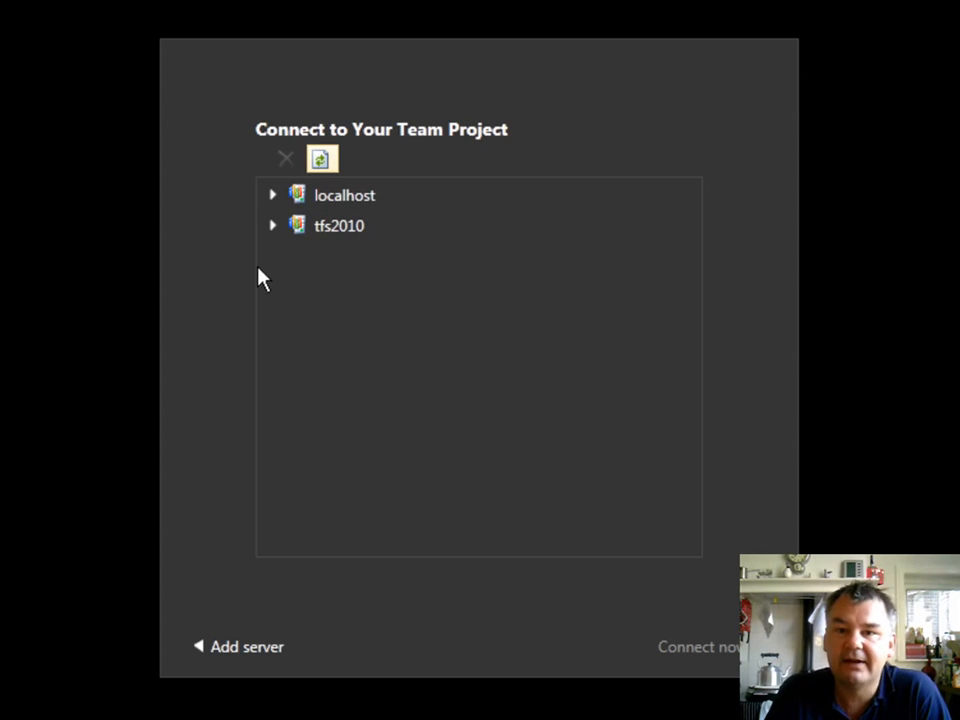
Connect to team project T4 in tfs2010's TestProjects collection.
{"action": "left_click", "coordinate": [273, 225]}
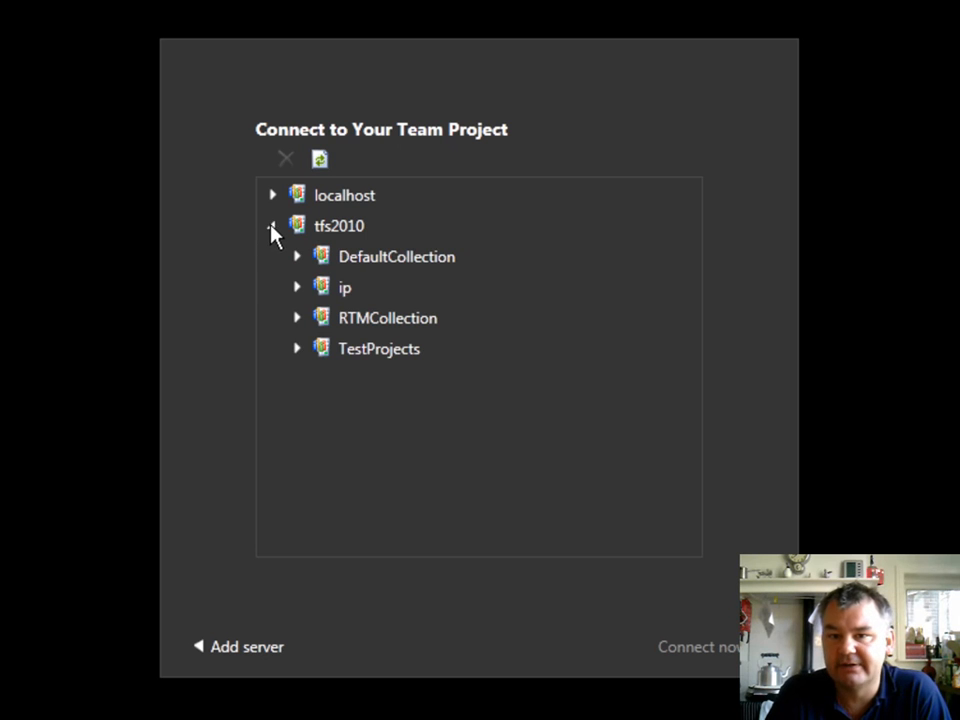
{"action": "left_click", "coordinate": [296, 348]}
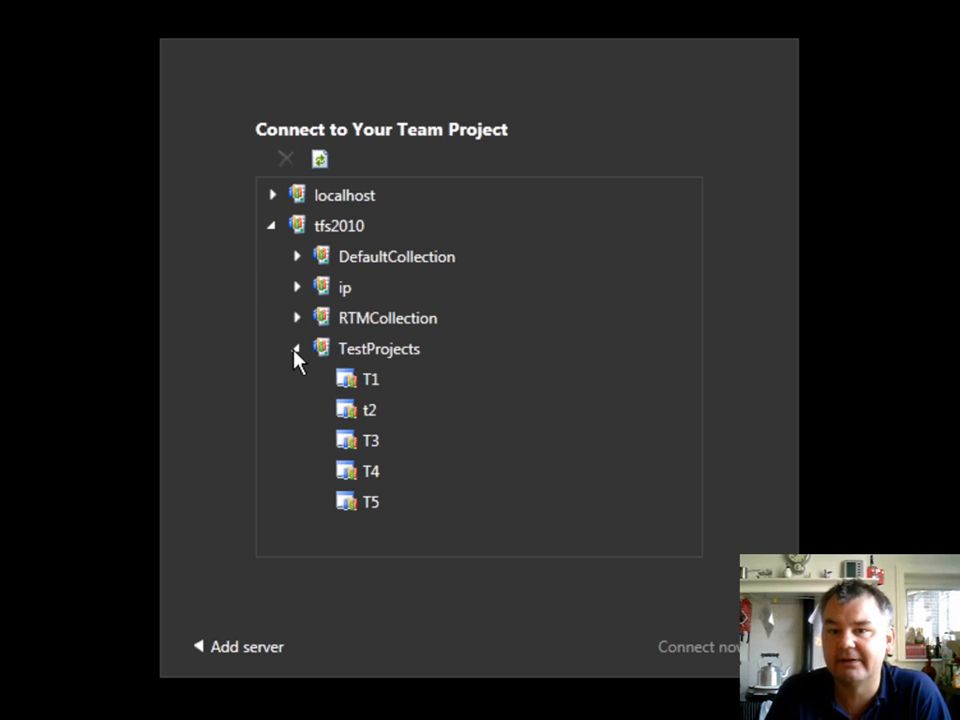
{"action": "left_click", "coordinate": [370, 470]}
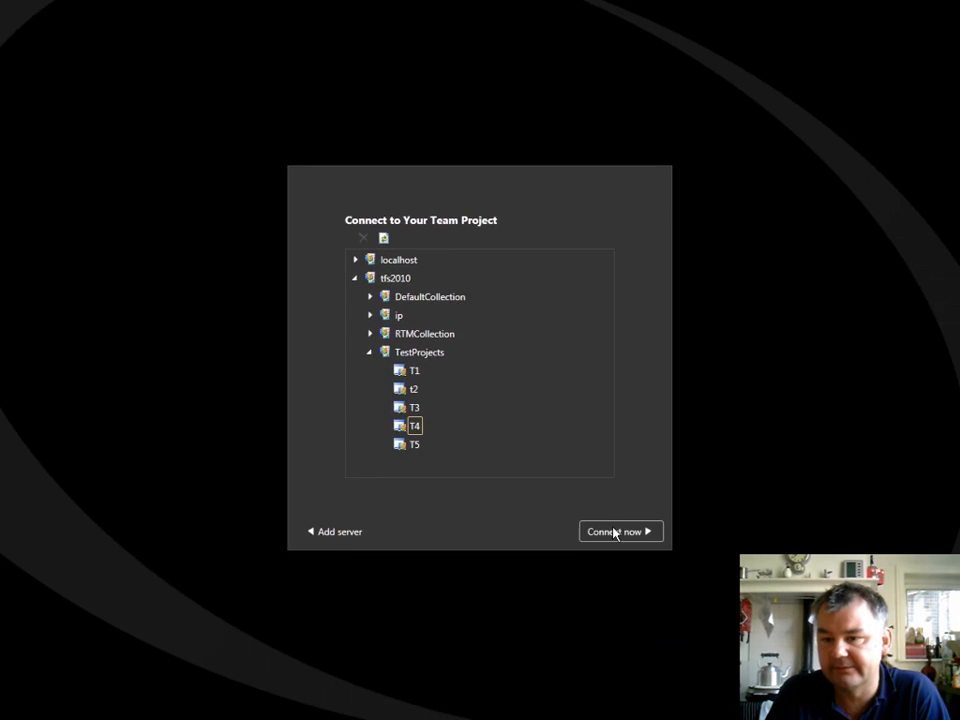
{"action": "left_click", "coordinate": [617, 531]}
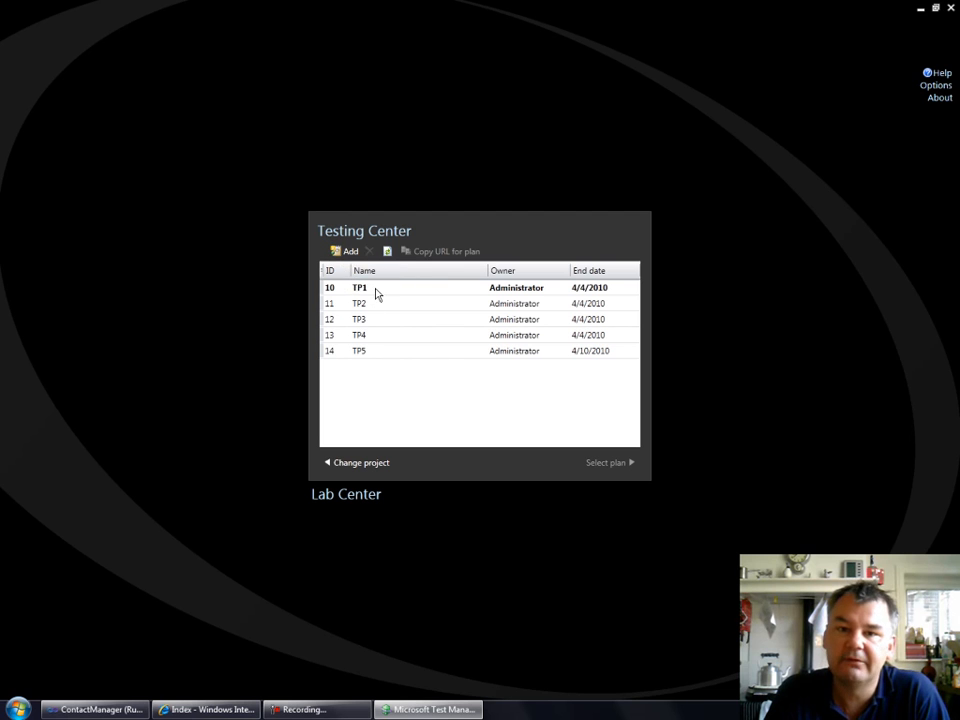
Open test plan TP1 from the Testing Center plan list.
{"action": "left_click", "coordinate": [360, 288]}
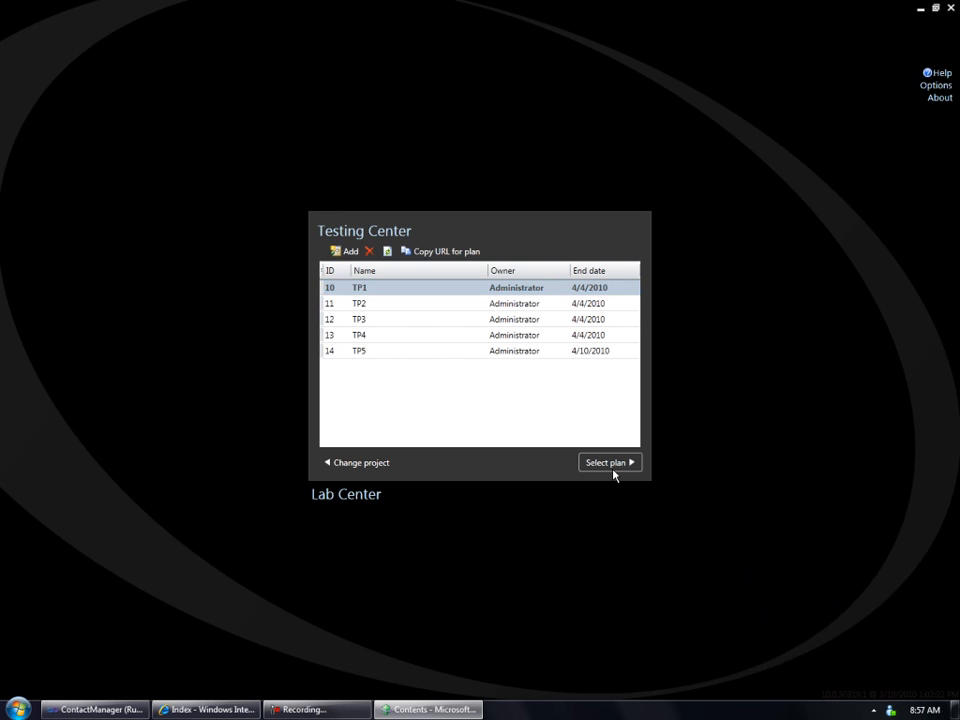
{"action": "left_click", "coordinate": [604, 462]}
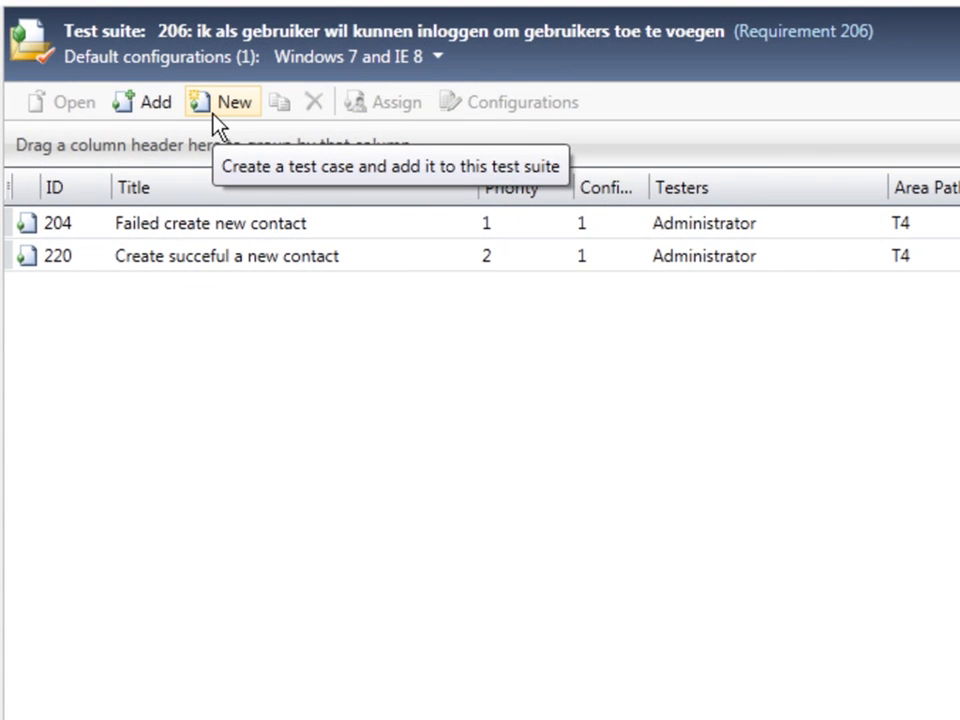
{"action": "mouse_move", "coordinate": [143, 102]}
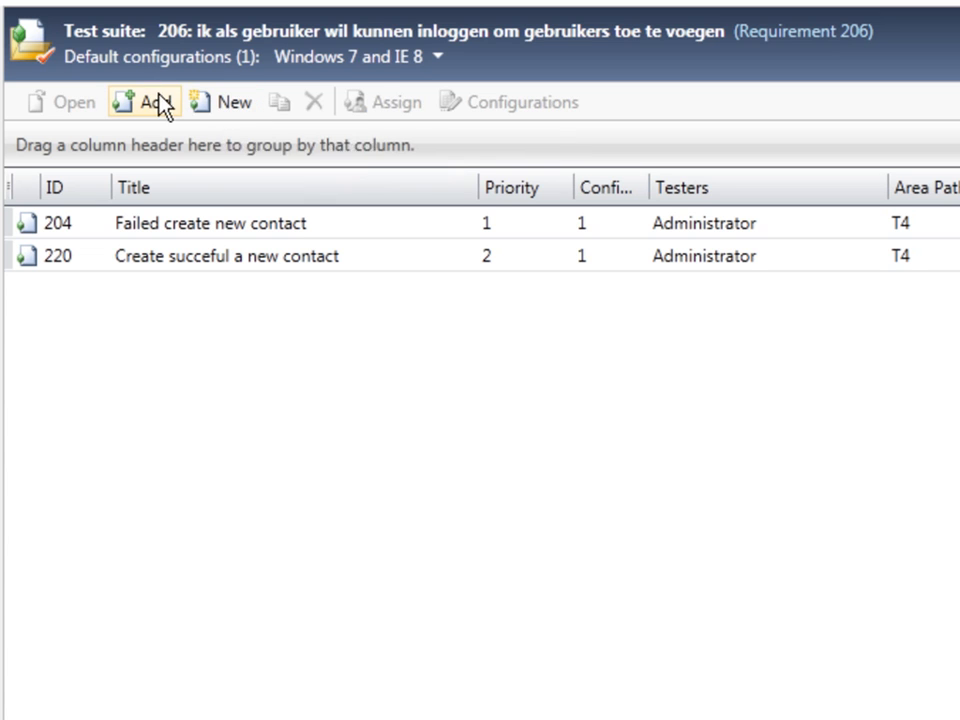
{"action": "mouse_move", "coordinate": [70, 240]}
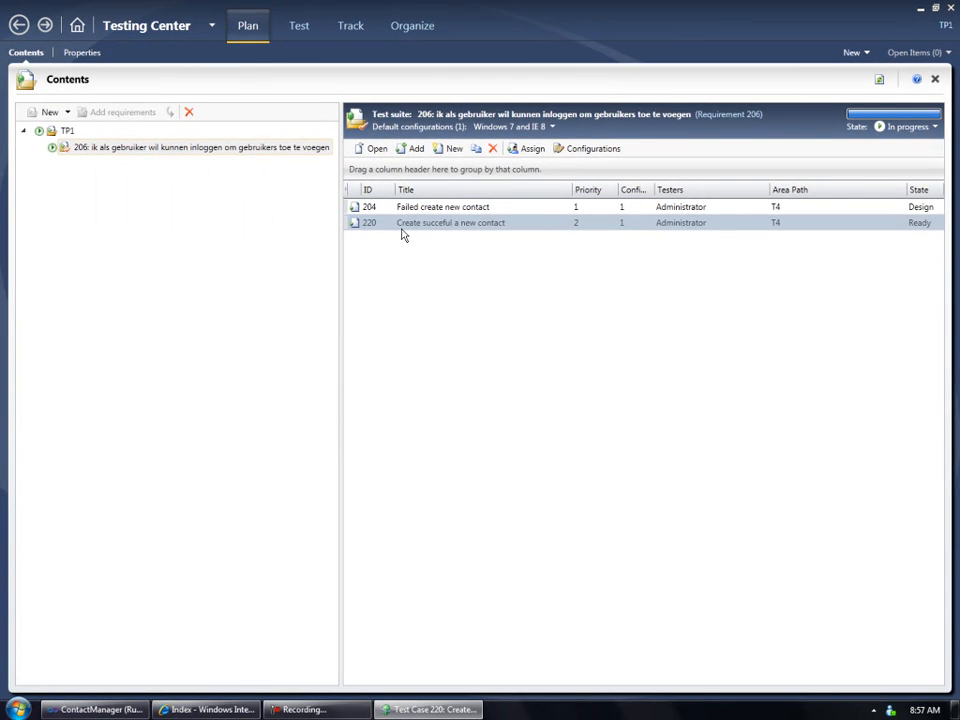
Open test case 220 to see its ten steps and the Jan, Clemens, Piet iterations.
{"action": "double_click", "coordinate": [450, 222]}
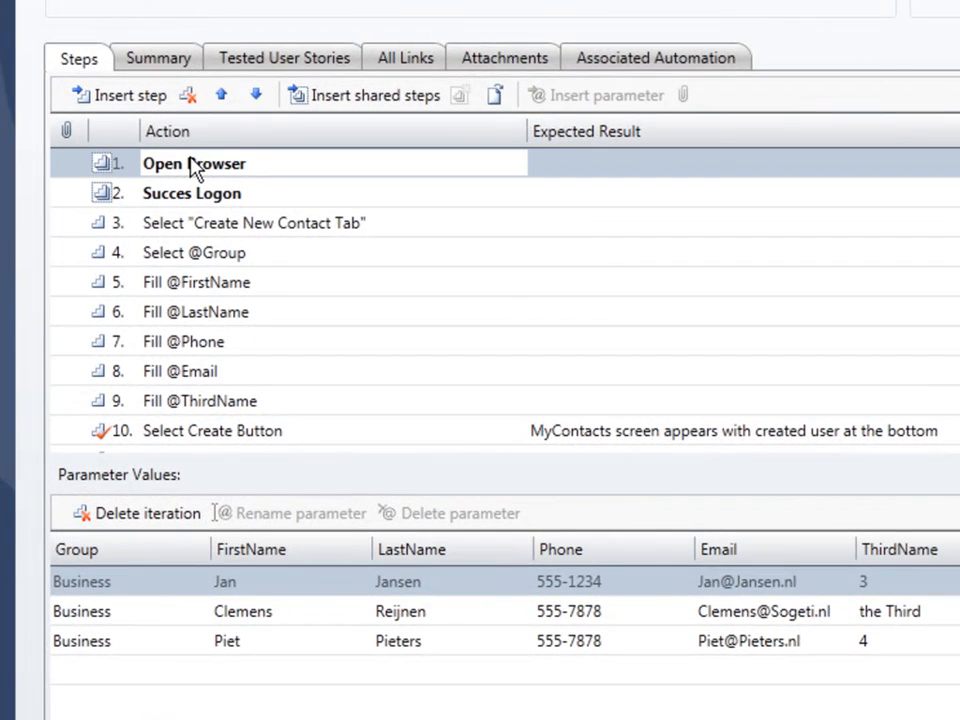
{"action": "left_click", "coordinate": [192, 193]}
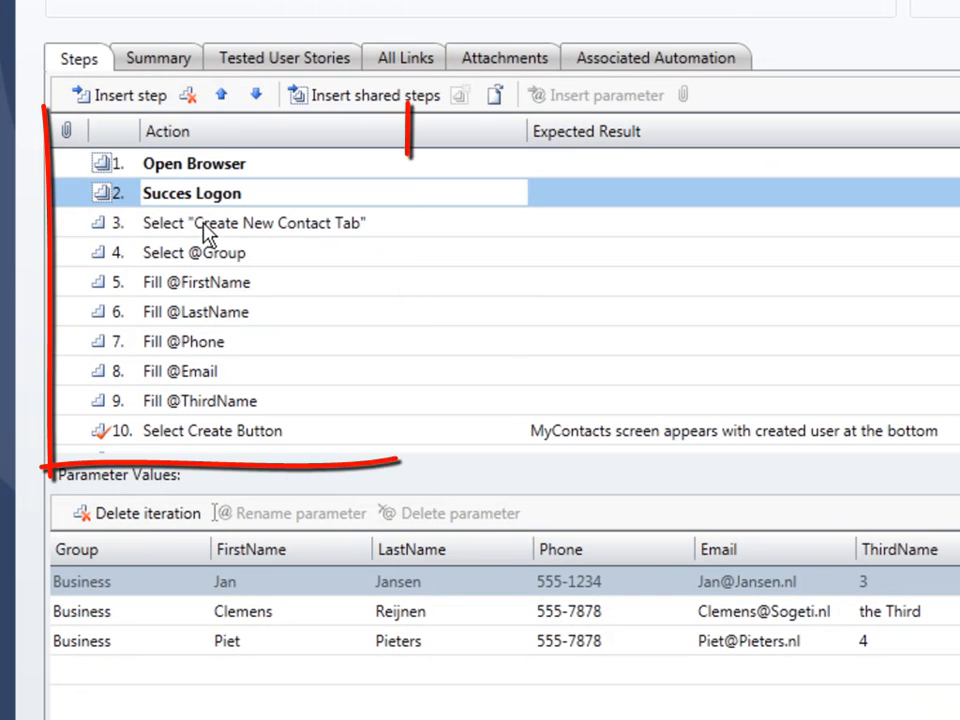
{"action": "left_click", "coordinate": [195, 252]}
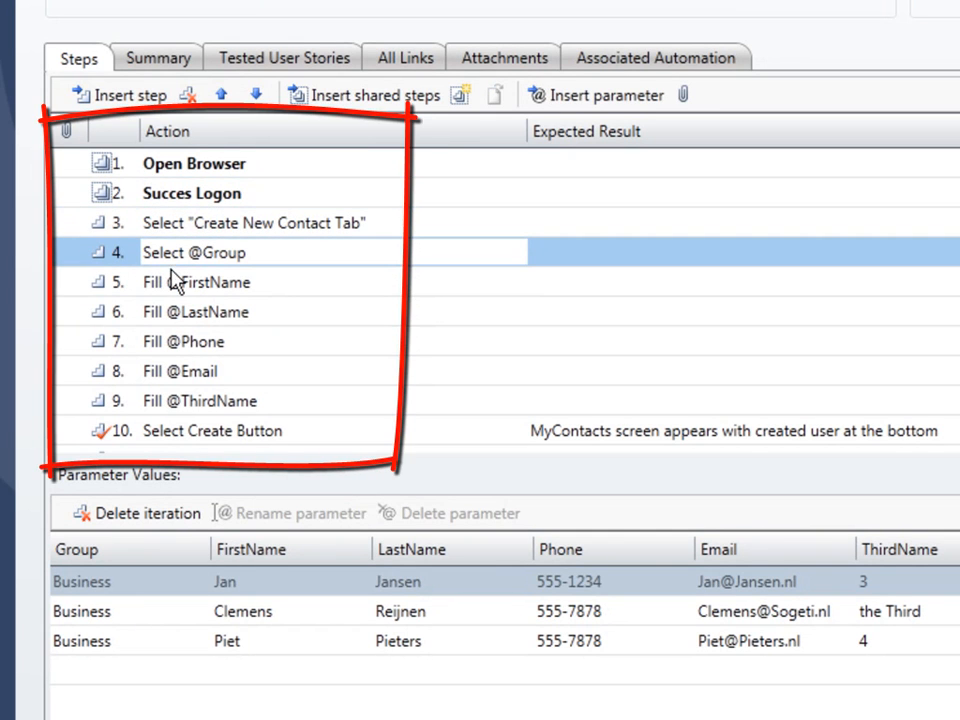
{"action": "left_click", "coordinate": [196, 282]}
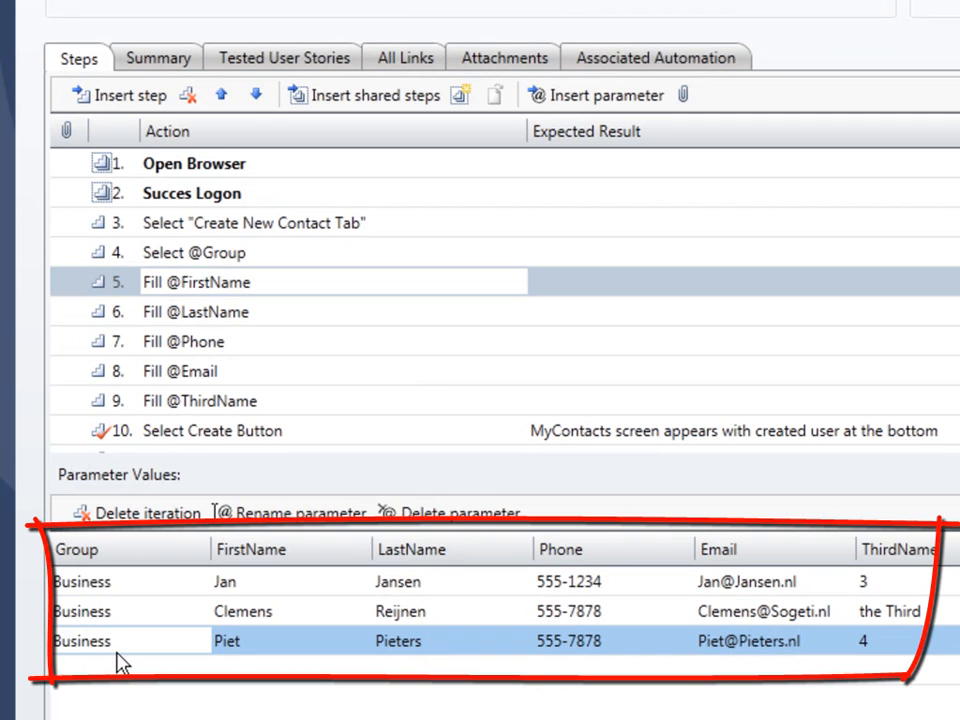
{"action": "mouse_move", "coordinate": [128, 583]}
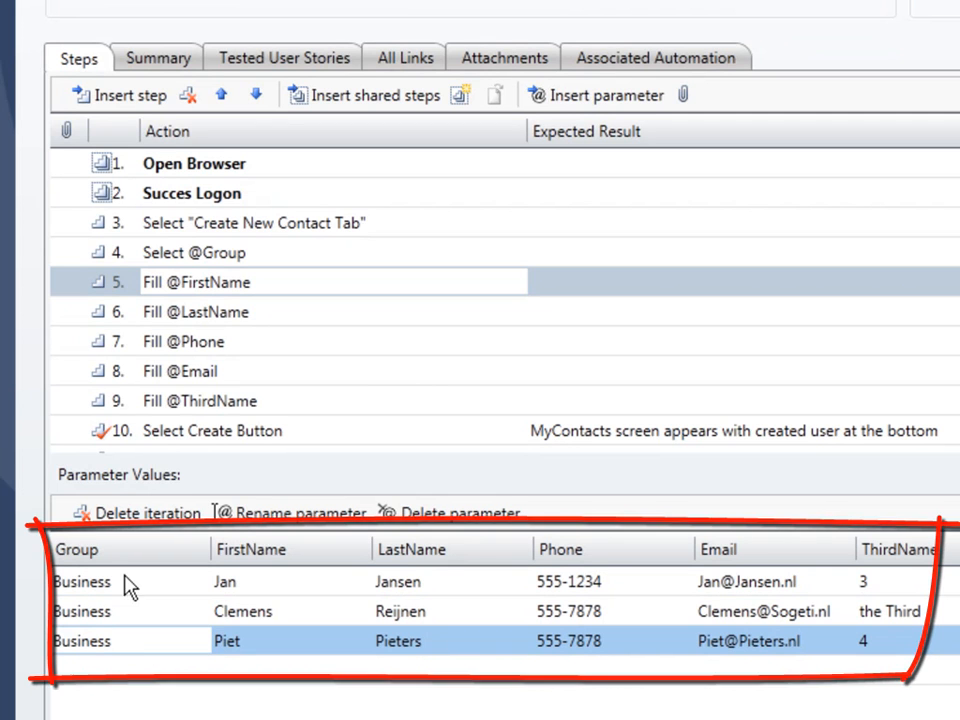
{"action": "left_click", "coordinate": [194, 163]}
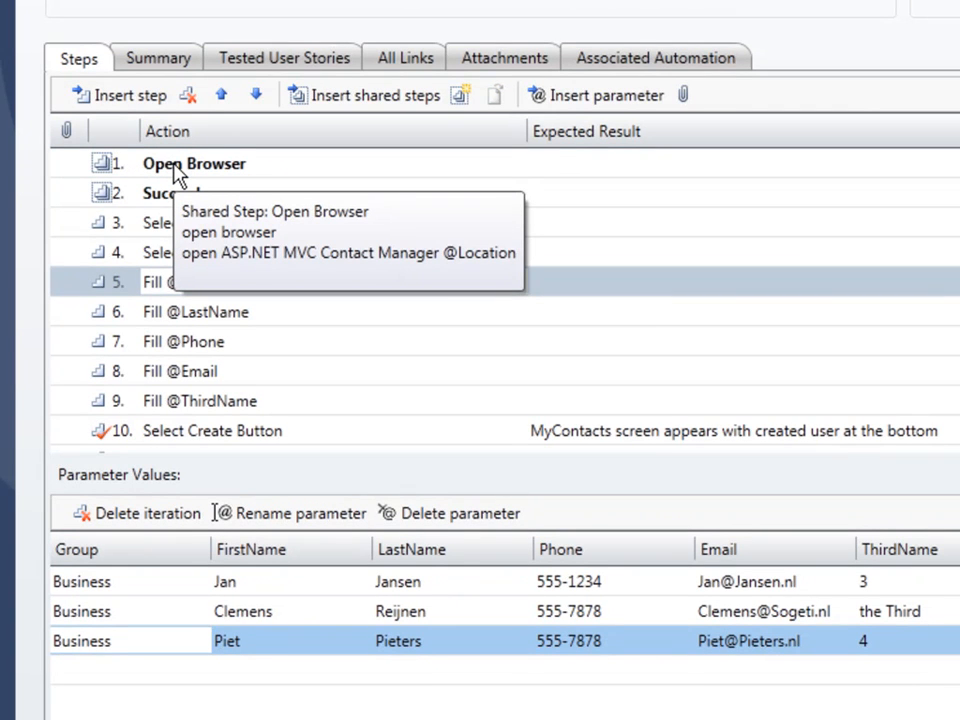
{"action": "left_click", "coordinate": [195, 163]}
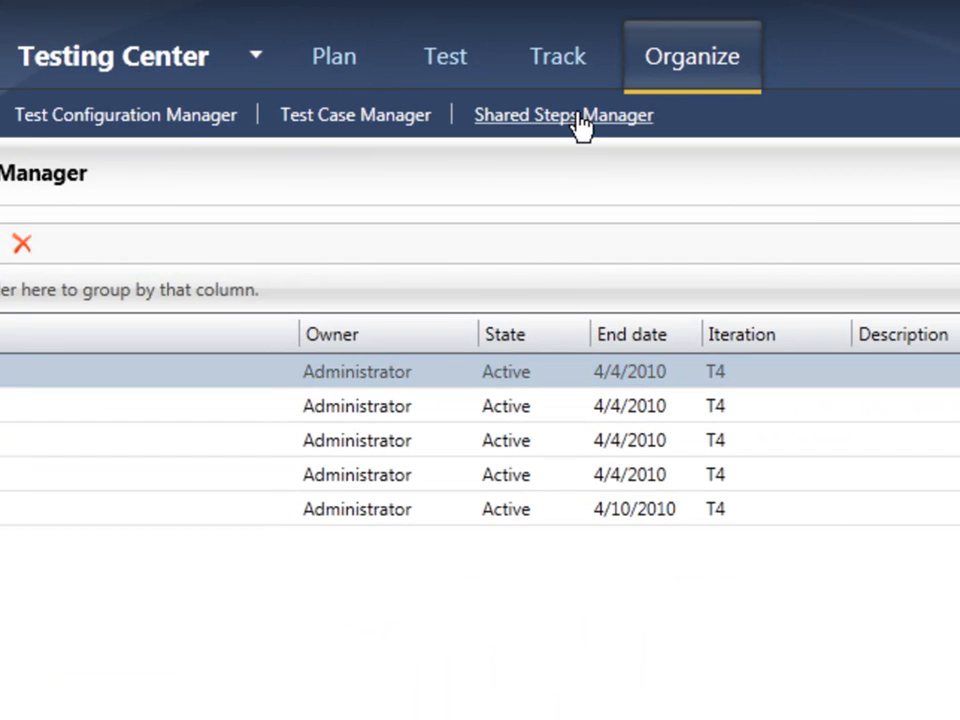
Create and start an action recording for the Open Browser shared step 219.
{"action": "left_click", "coordinate": [563, 114]}
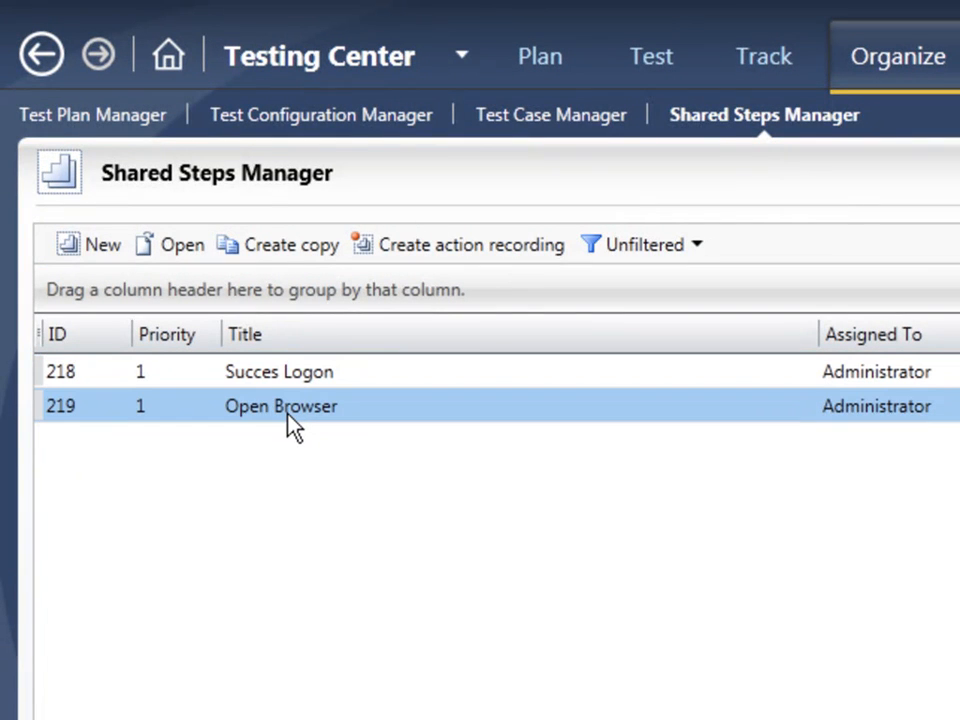
{"action": "mouse_move", "coordinate": [168, 244]}
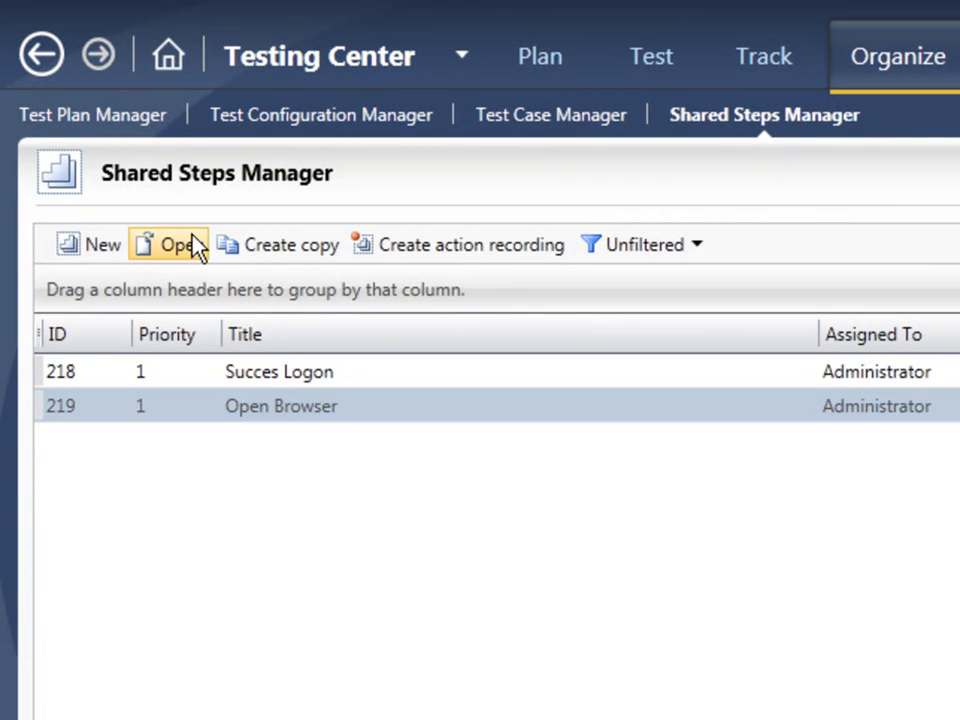
{"action": "left_click", "coordinate": [169, 244]}
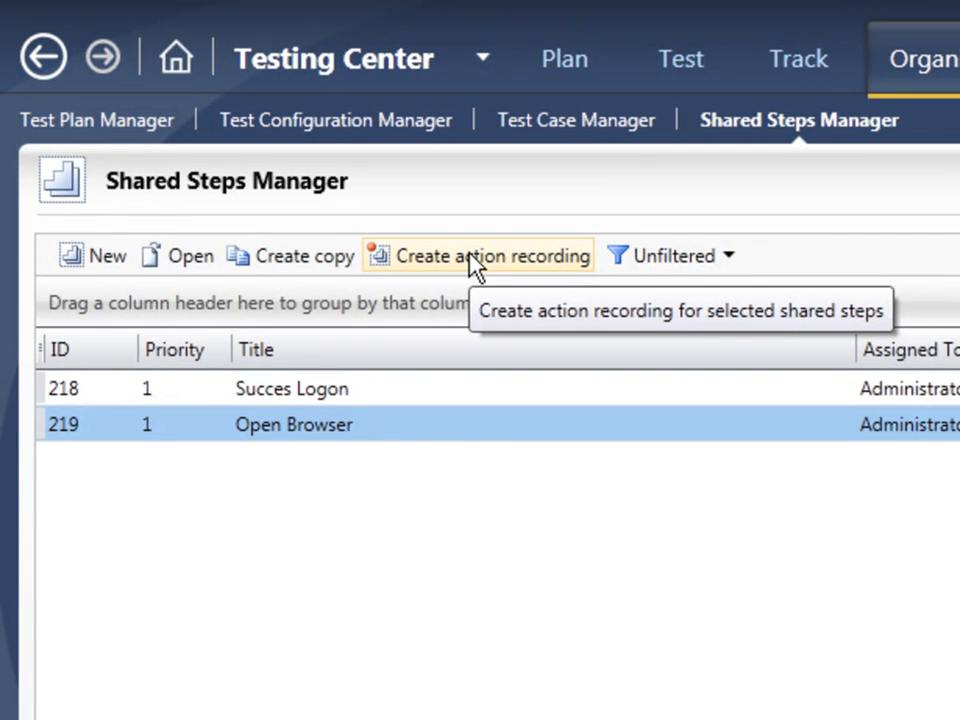
{"action": "left_click", "coordinate": [490, 255]}
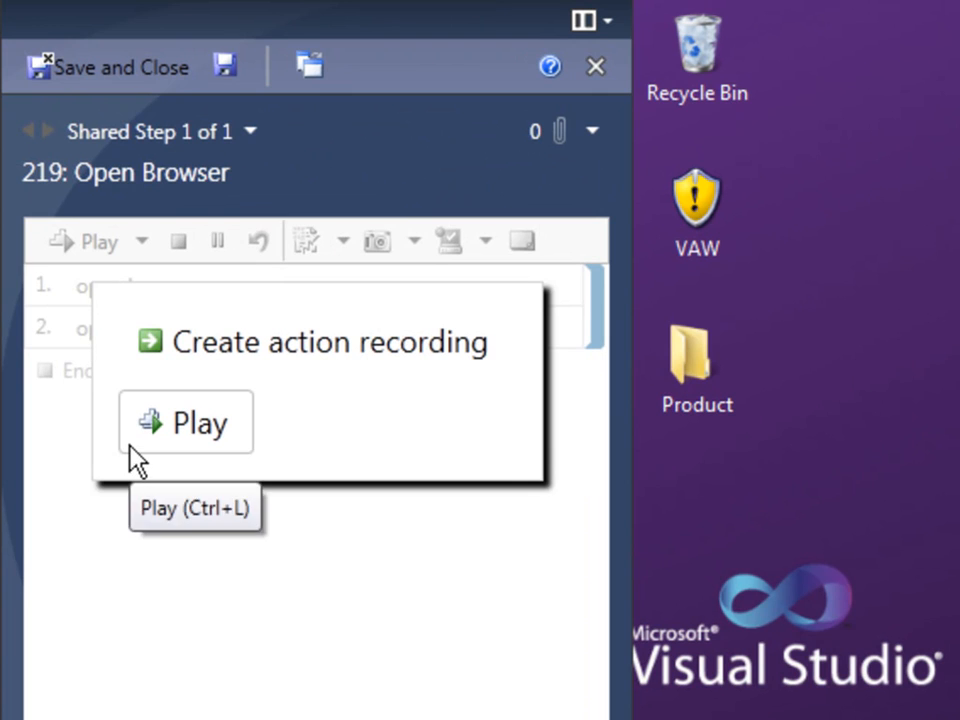
{"action": "left_click", "coordinate": [200, 422]}
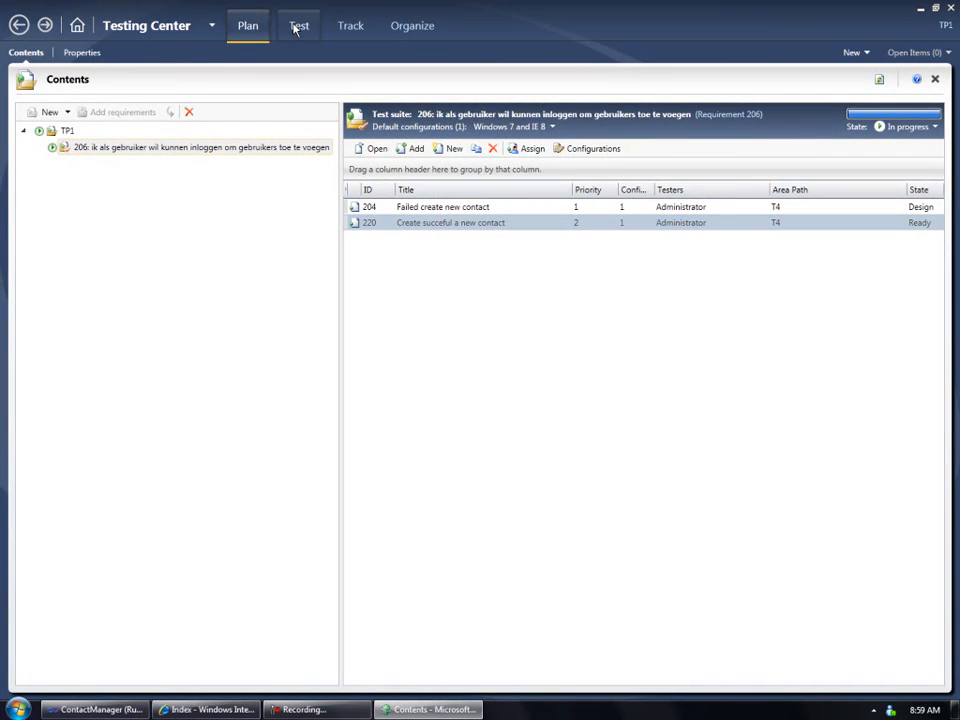
Run test case 220 from the requirement 206 suite in Test Runner.
{"action": "left_click", "coordinate": [299, 25]}
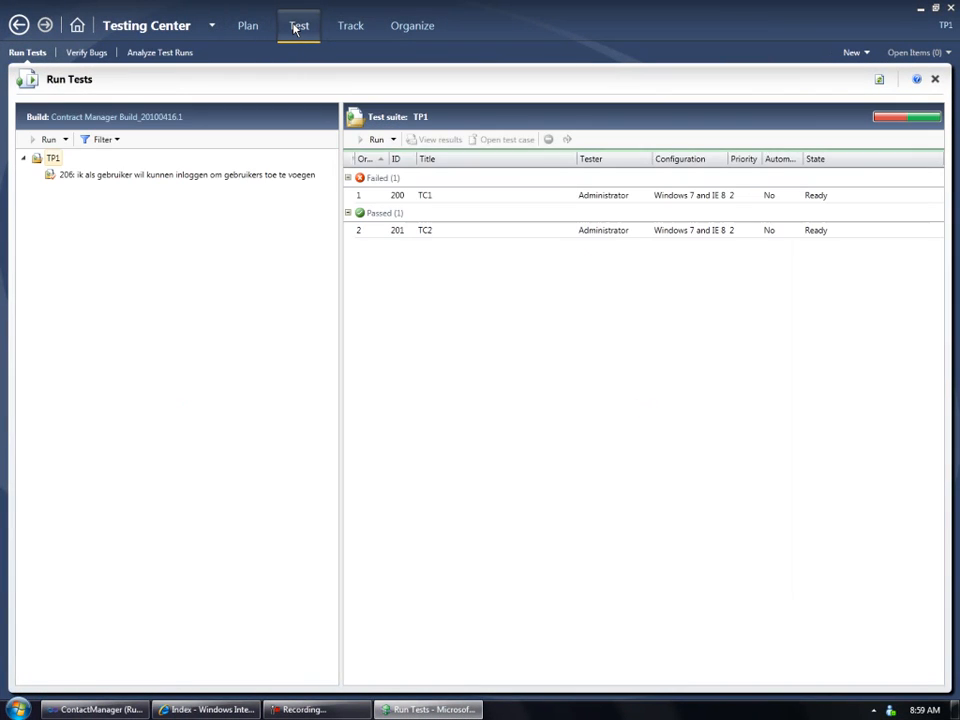
{"action": "mouse_move", "coordinate": [160, 177]}
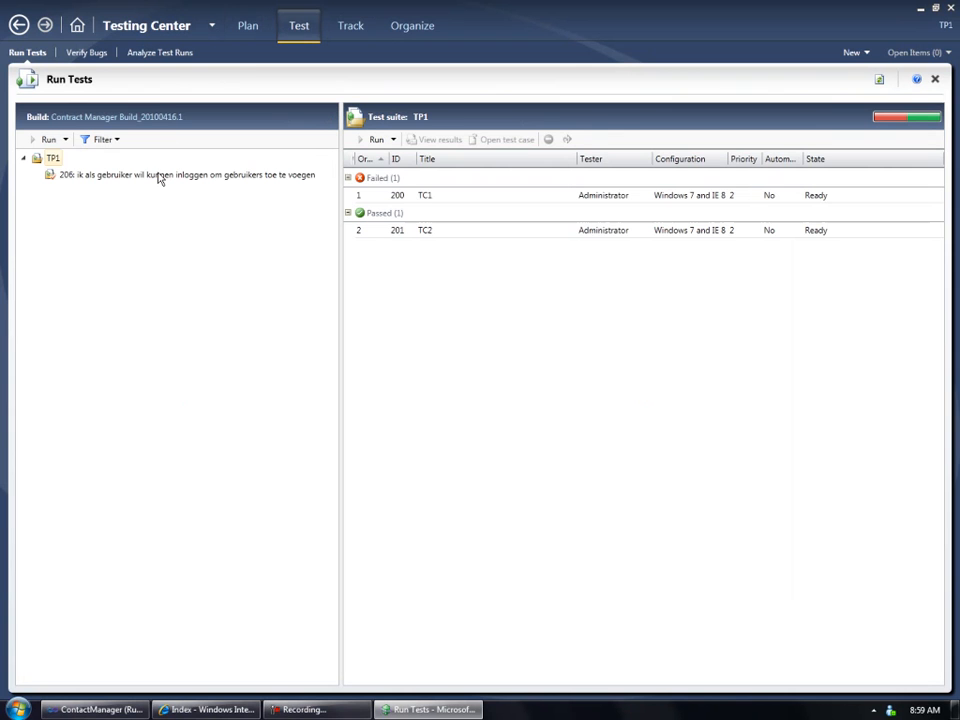
{"action": "left_click", "coordinate": [185, 174]}
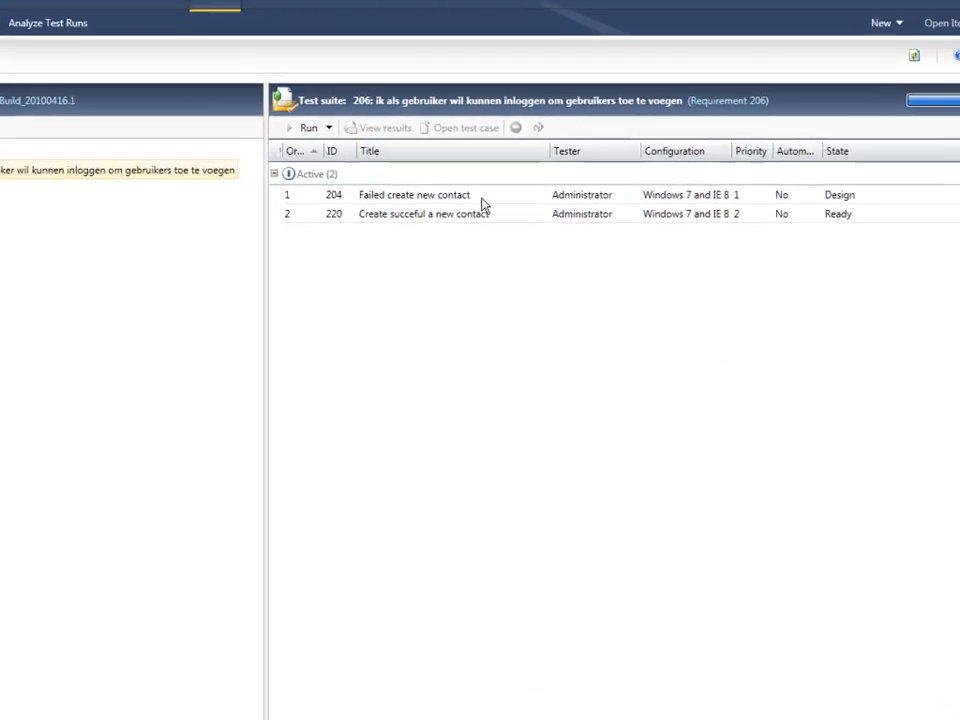
{"action": "left_click", "coordinate": [423, 213]}
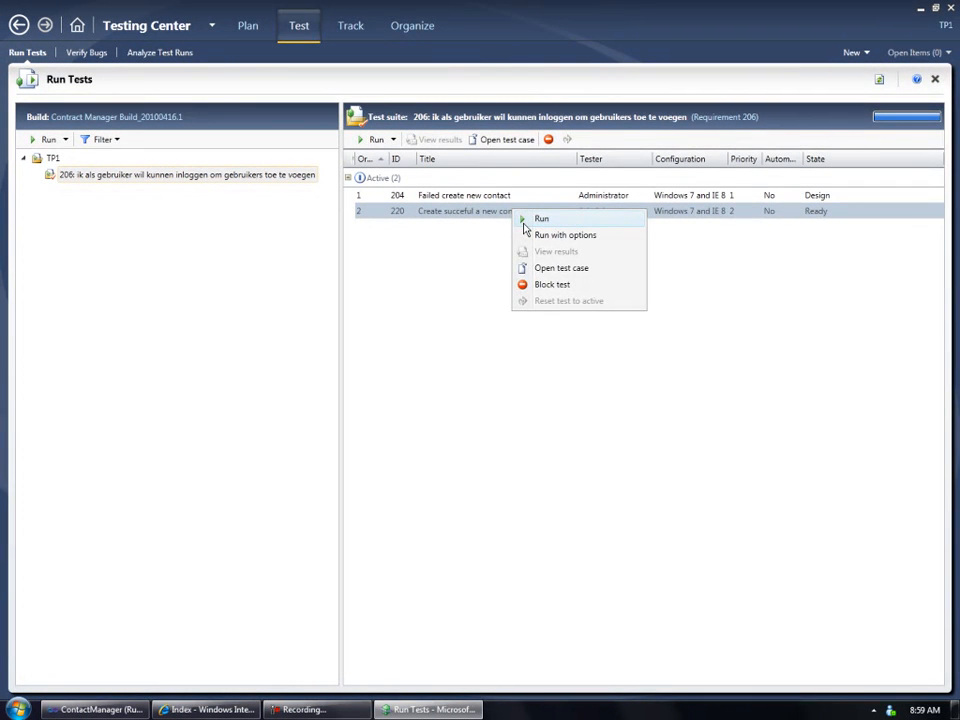
{"action": "left_click", "coordinate": [542, 218]}
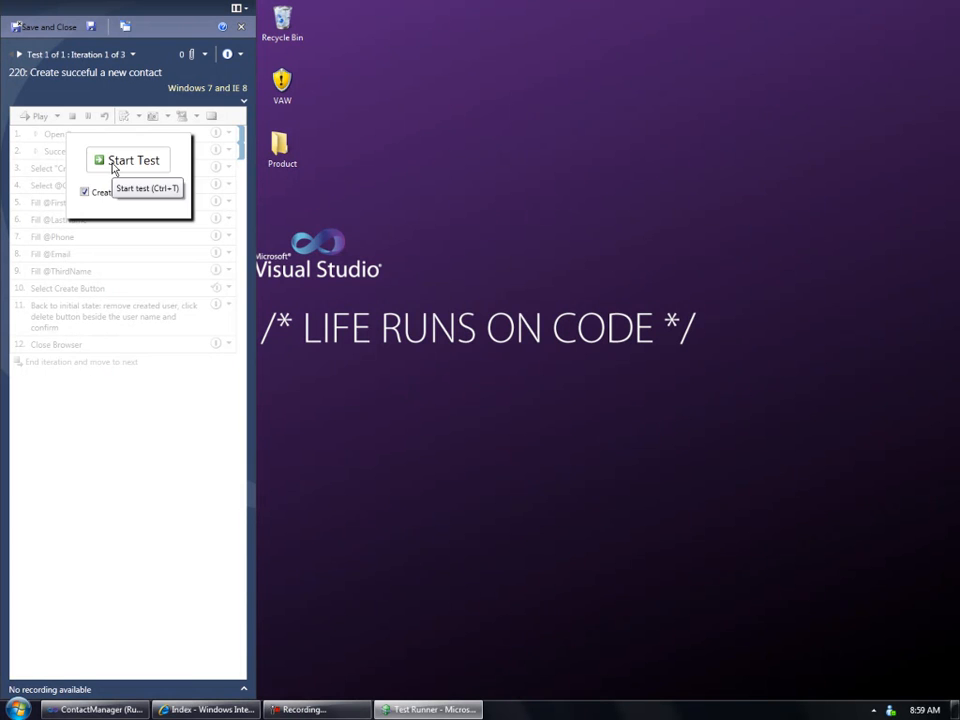
Start iteration 1 and play back the recorded Open Browser step.
{"action": "left_click", "coordinate": [133, 160]}
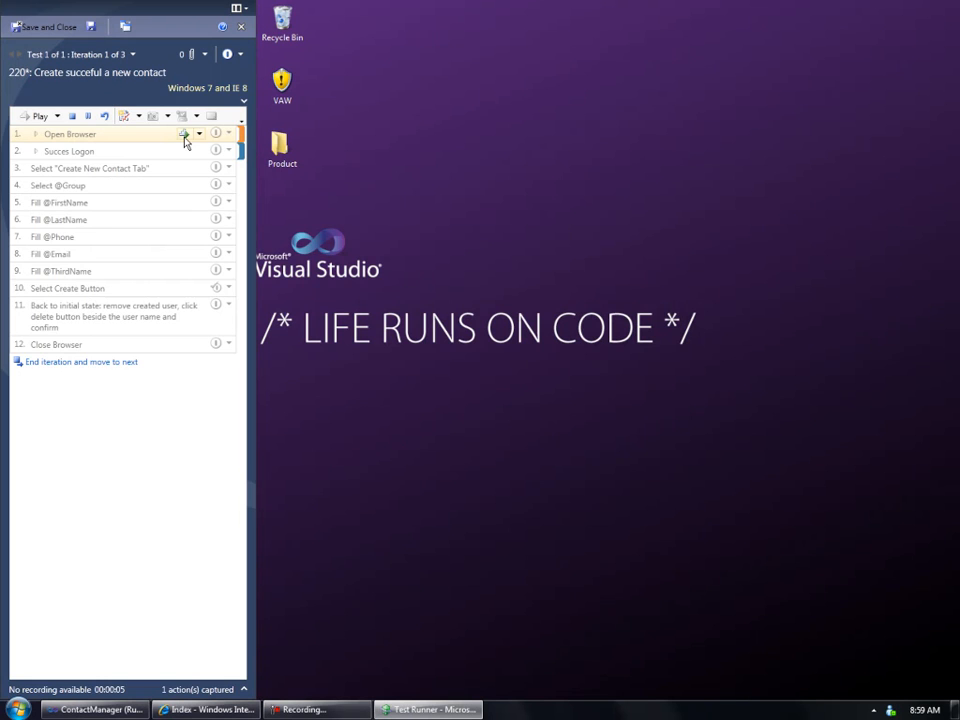
{"action": "left_click", "coordinate": [37, 115]}
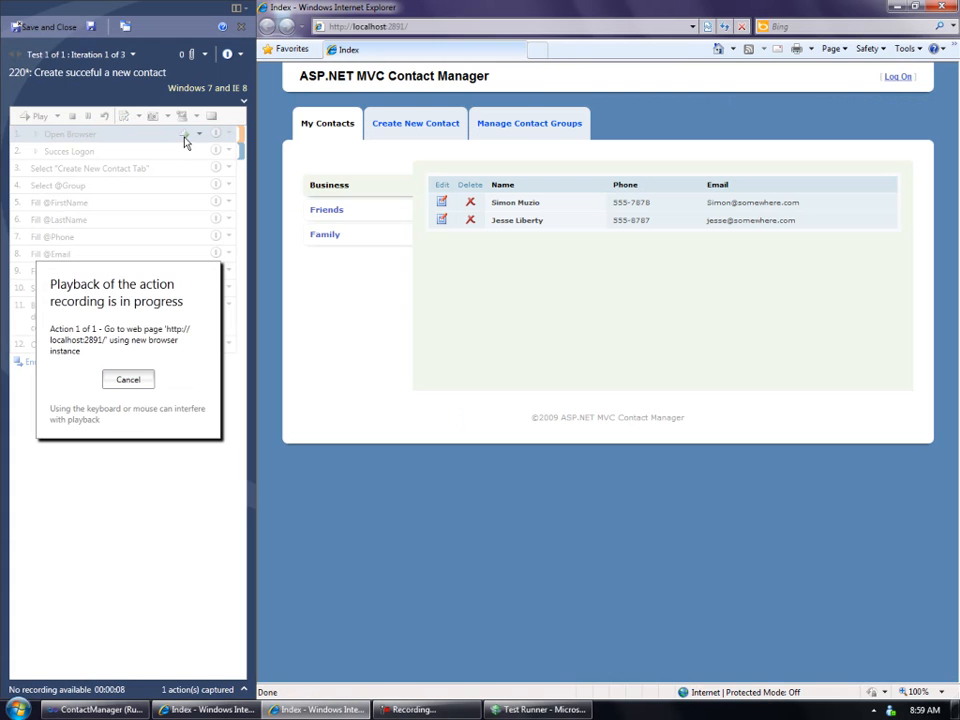
Play back the Succes Logon step, logging into Contact Manager as ClemensReijnen.
{"action": "left_click", "coordinate": [128, 379]}
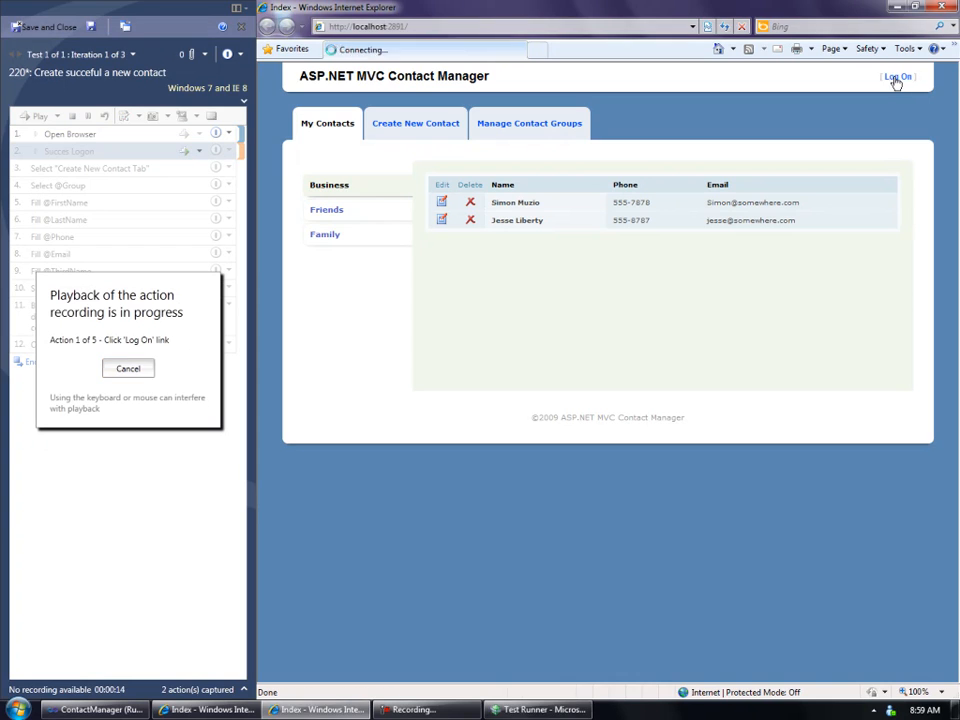
{"action": "left_click", "coordinate": [897, 76]}
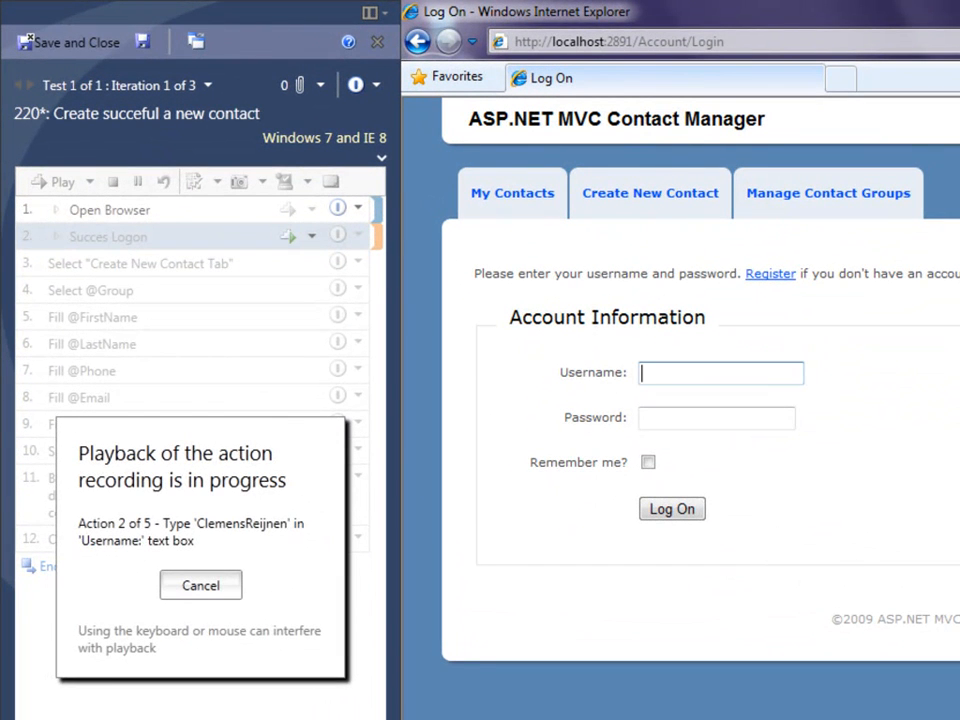
{"action": "type", "text": "ClemensReijnen"}
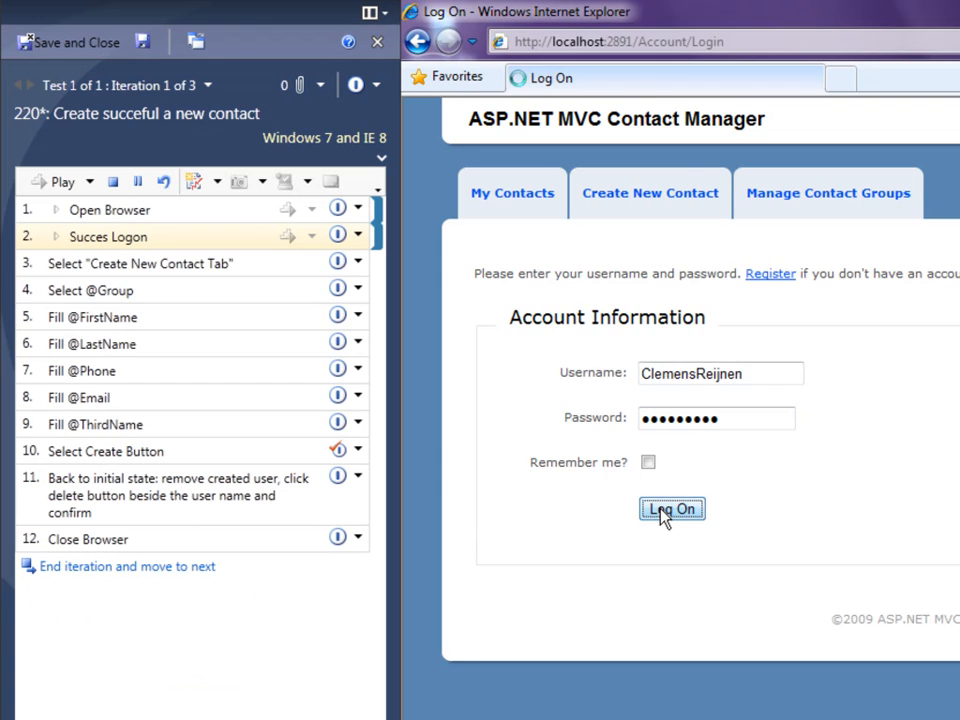
{"action": "left_click", "coordinate": [671, 509]}
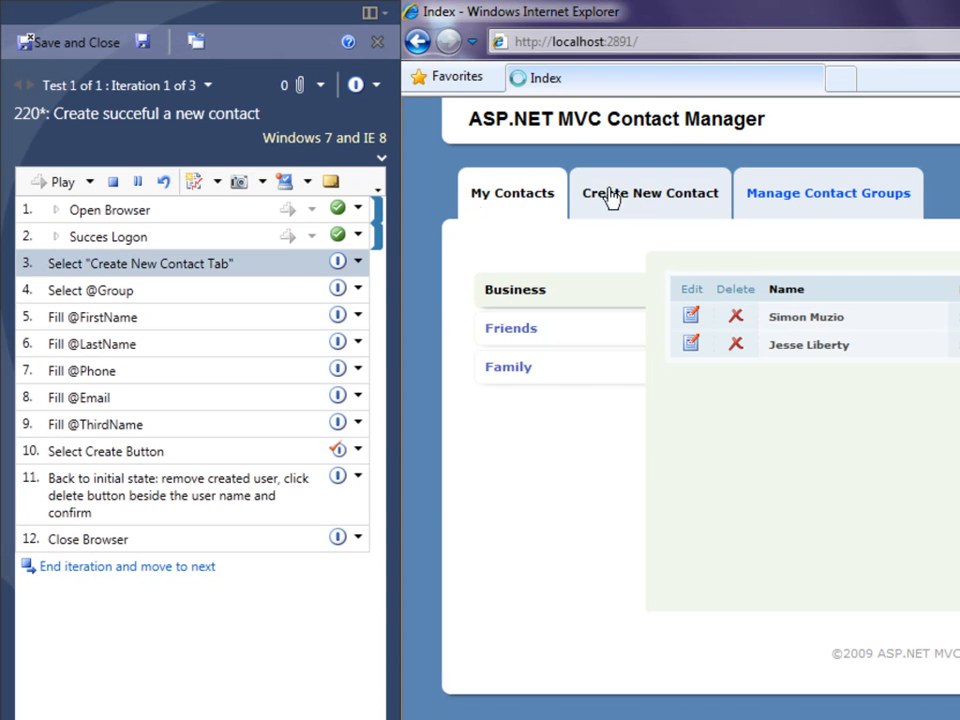
Open the new contact form, pass step 3, and enter Business group and name Jan Jansen.
{"action": "left_click", "coordinate": [649, 192]}
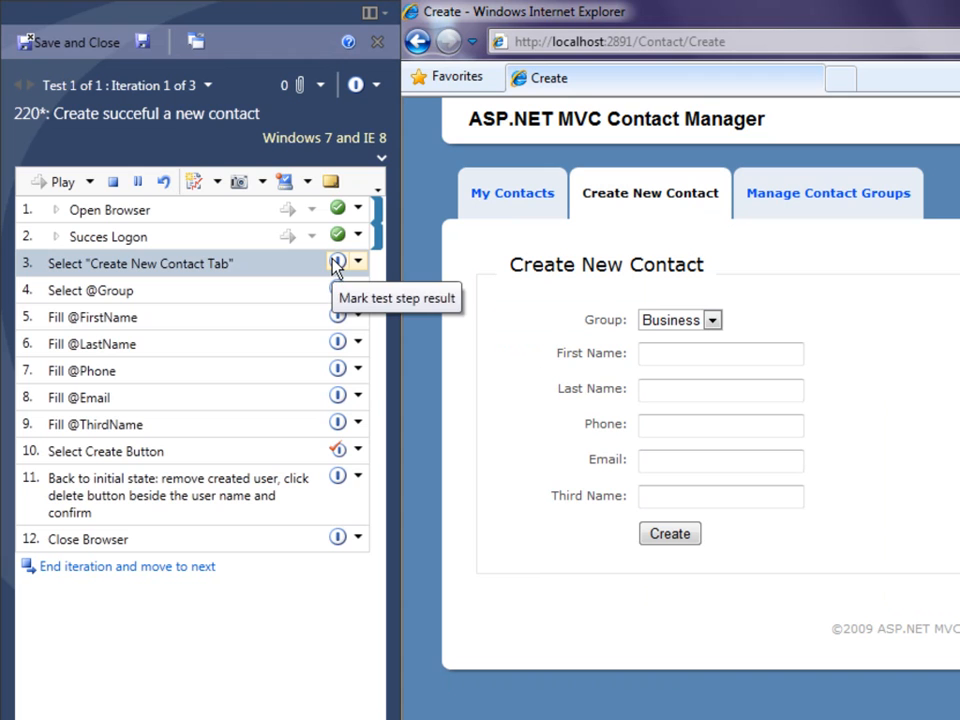
{"action": "left_click", "coordinate": [335, 263]}
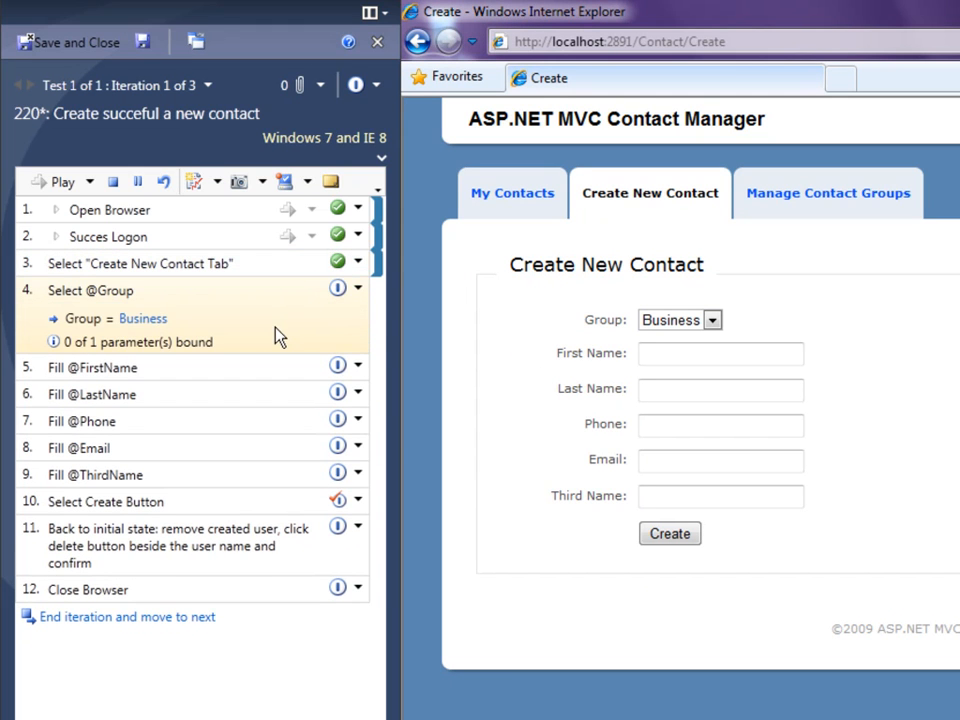
{"action": "left_click", "coordinate": [711, 319]}
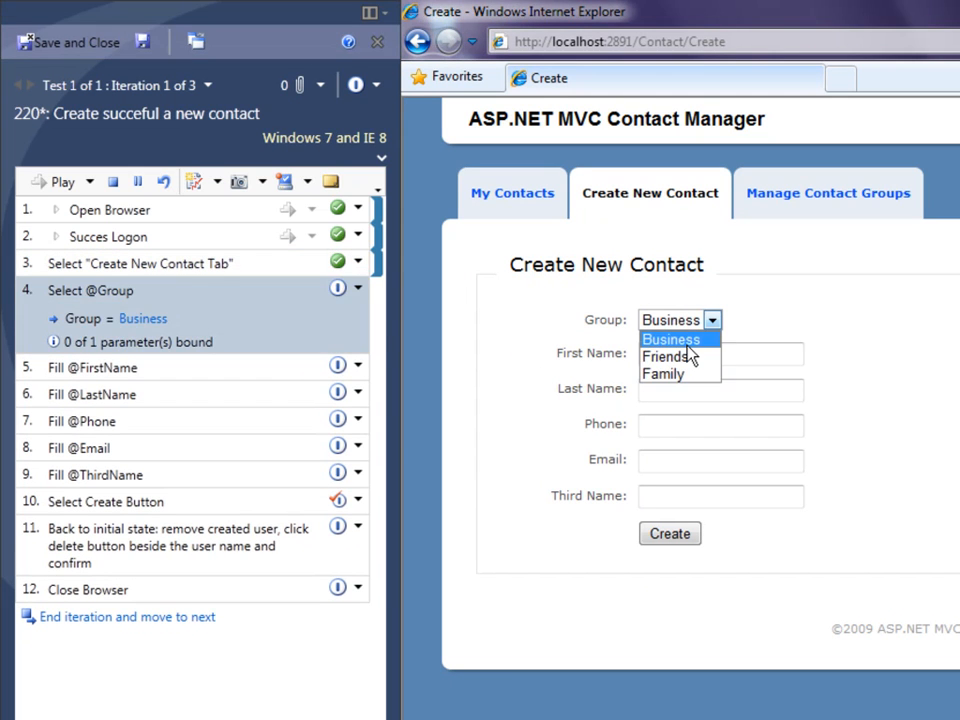
{"action": "left_click", "coordinate": [669, 338]}
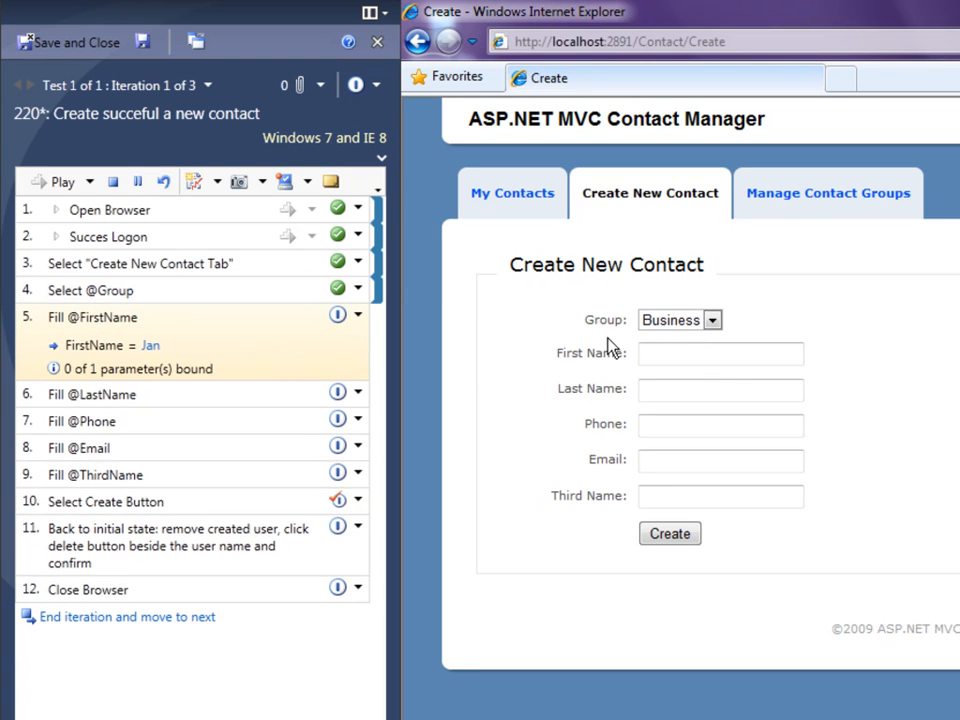
{"action": "type", "text": "Jan"}
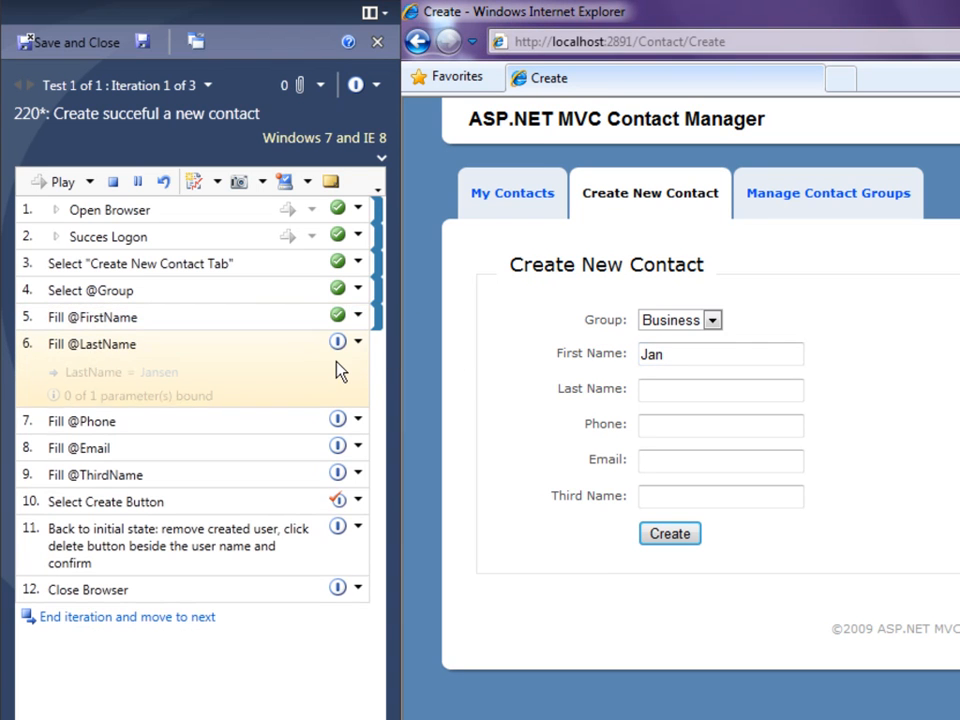
{"action": "left_click", "coordinate": [720, 389]}
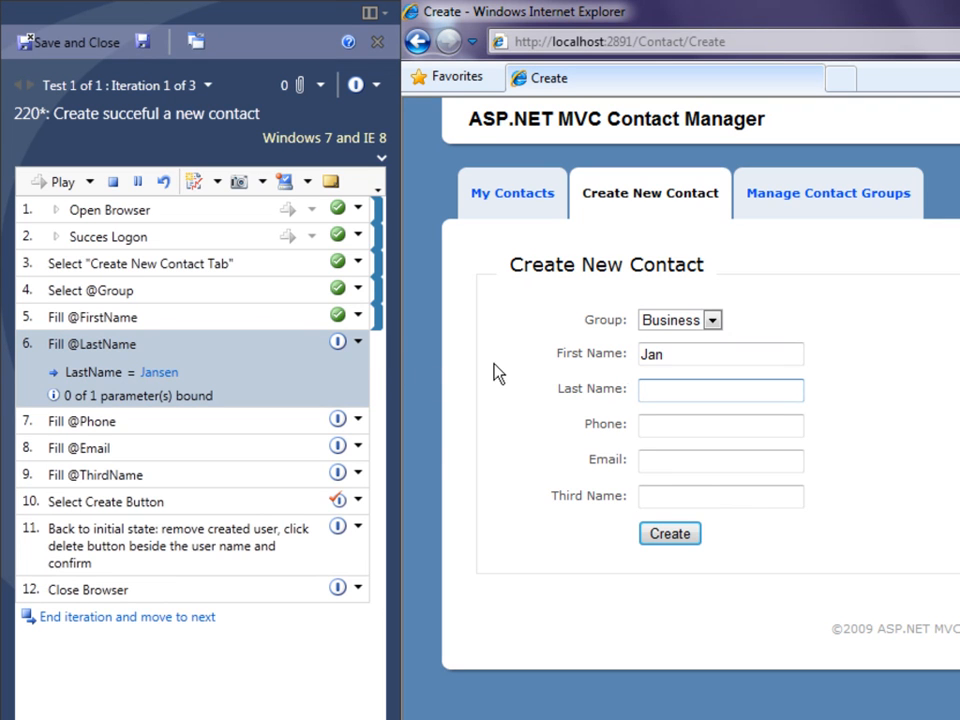
{"action": "type", "text": "Jansen"}
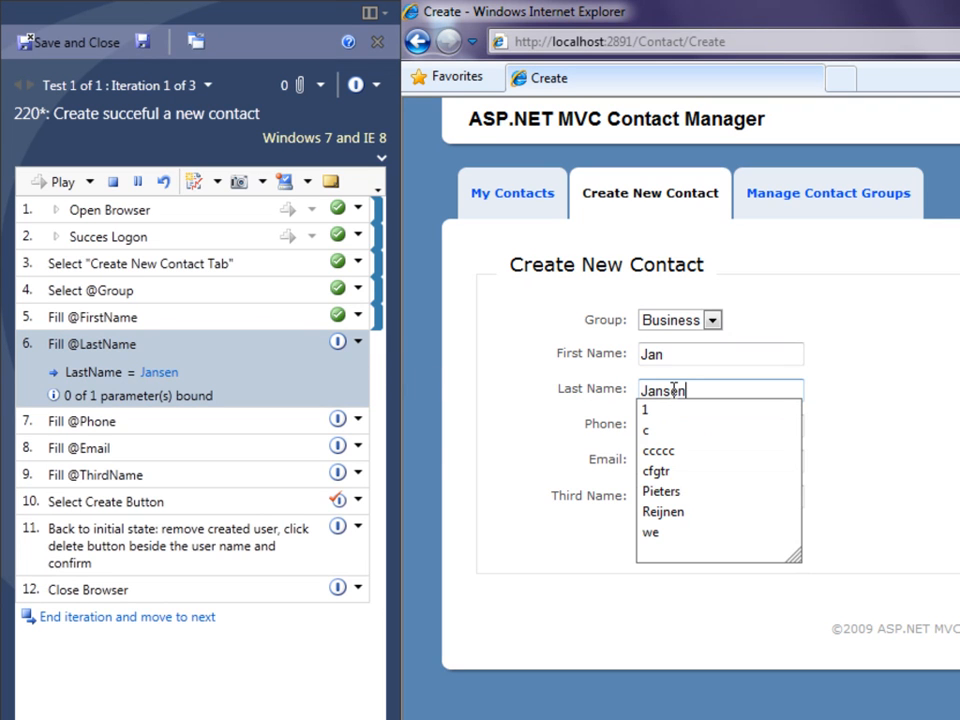
Pass the phone and email steps, enter third name '3', and create the contact.
{"action": "left_click", "coordinate": [339, 343]}
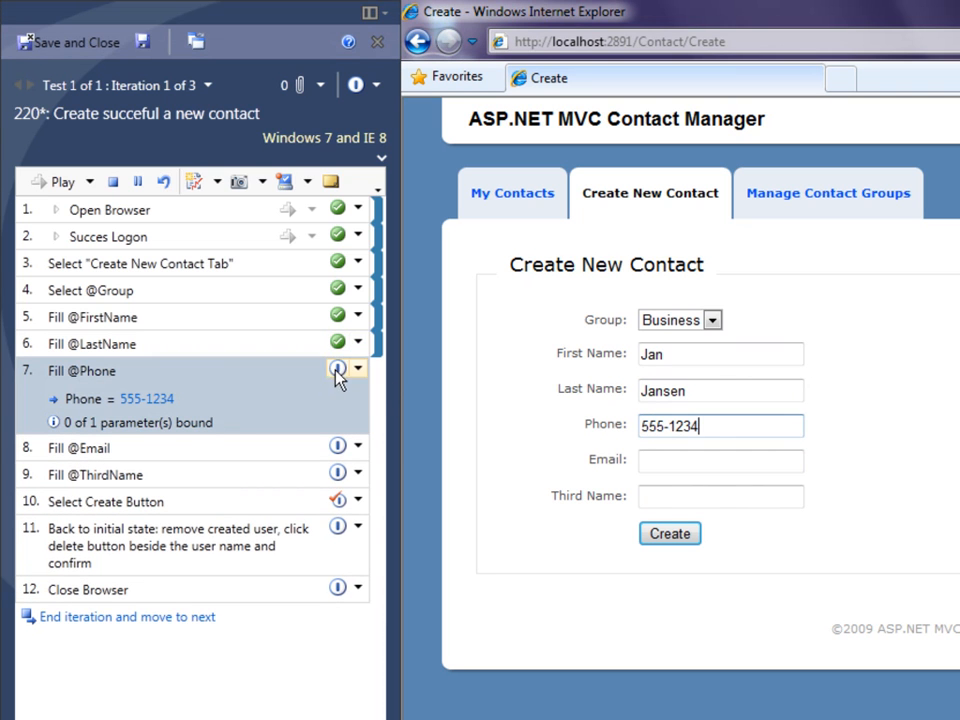
{"action": "left_click", "coordinate": [338, 375]}
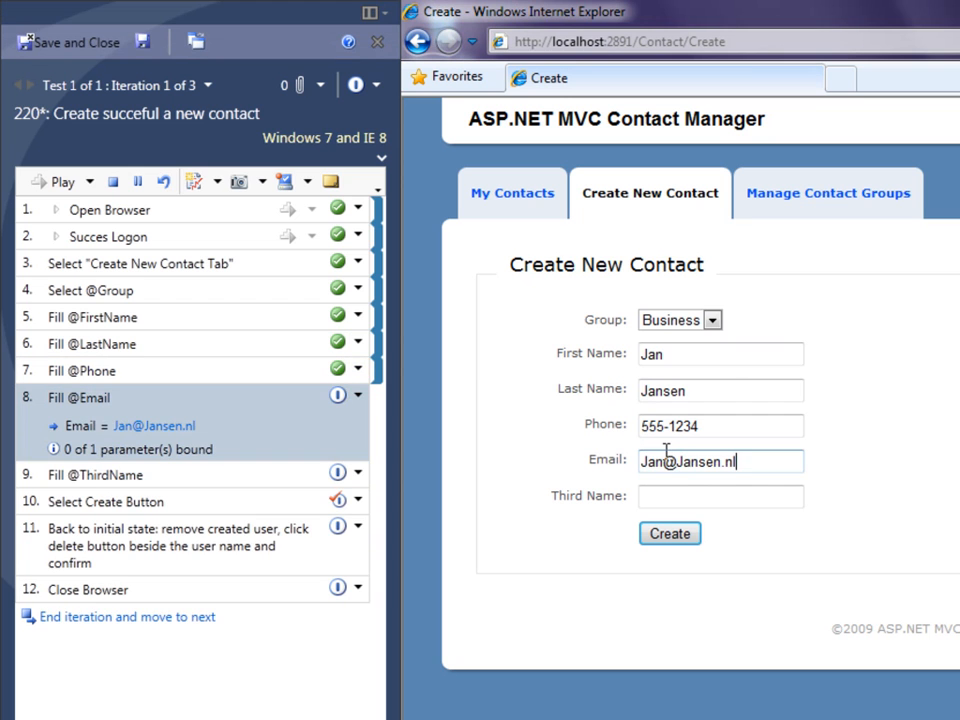
{"action": "left_click", "coordinate": [338, 397]}
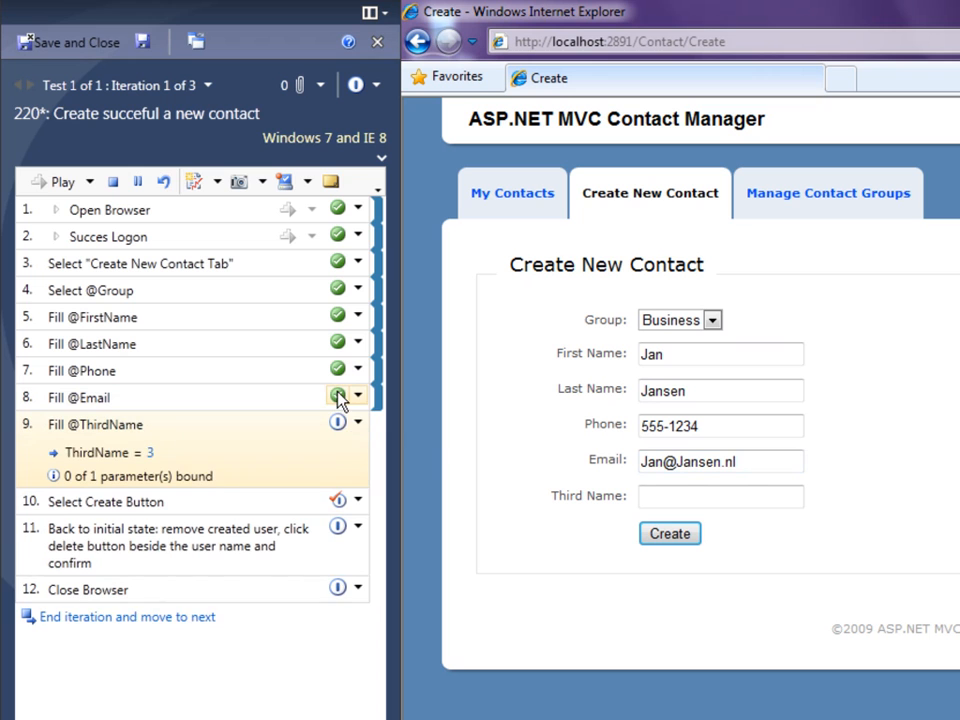
{"action": "left_click", "coordinate": [720, 496]}
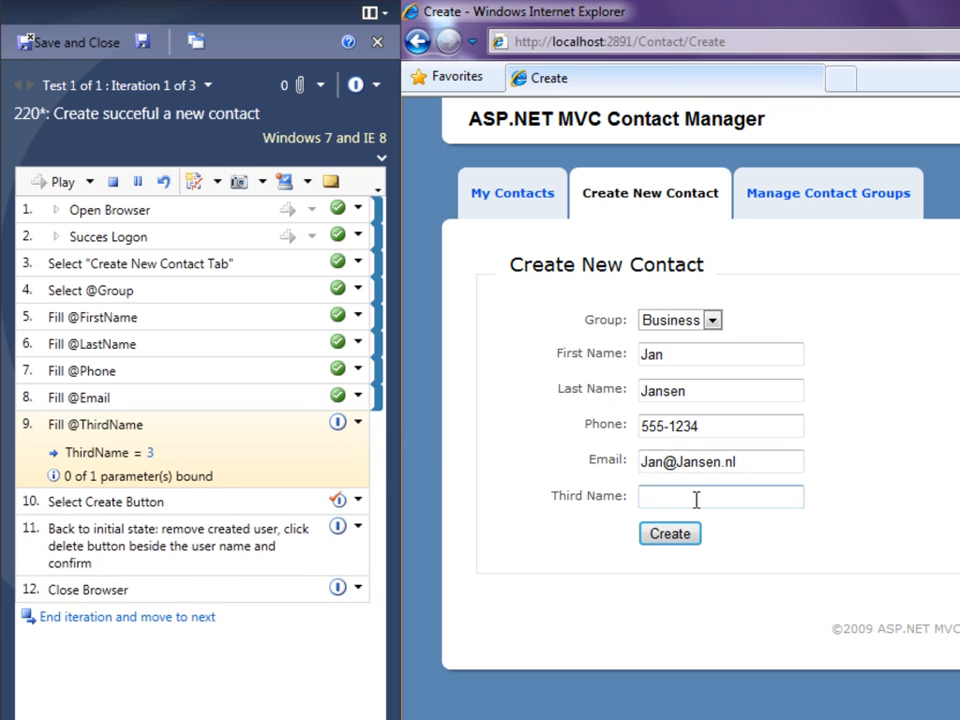
{"action": "type", "text": "3"}
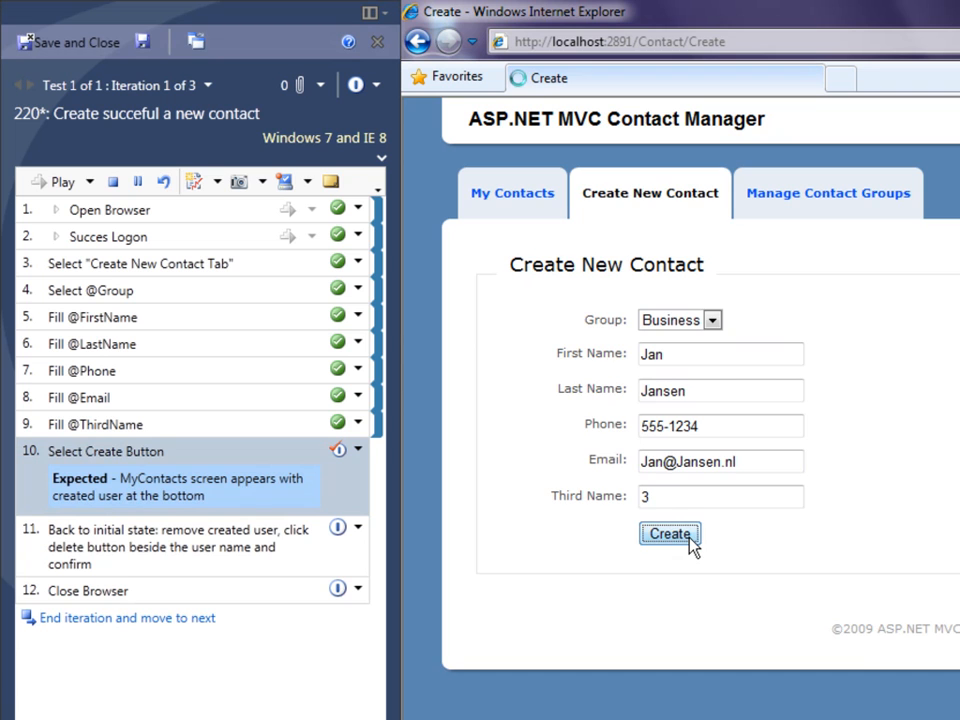
{"action": "left_click", "coordinate": [669, 533]}
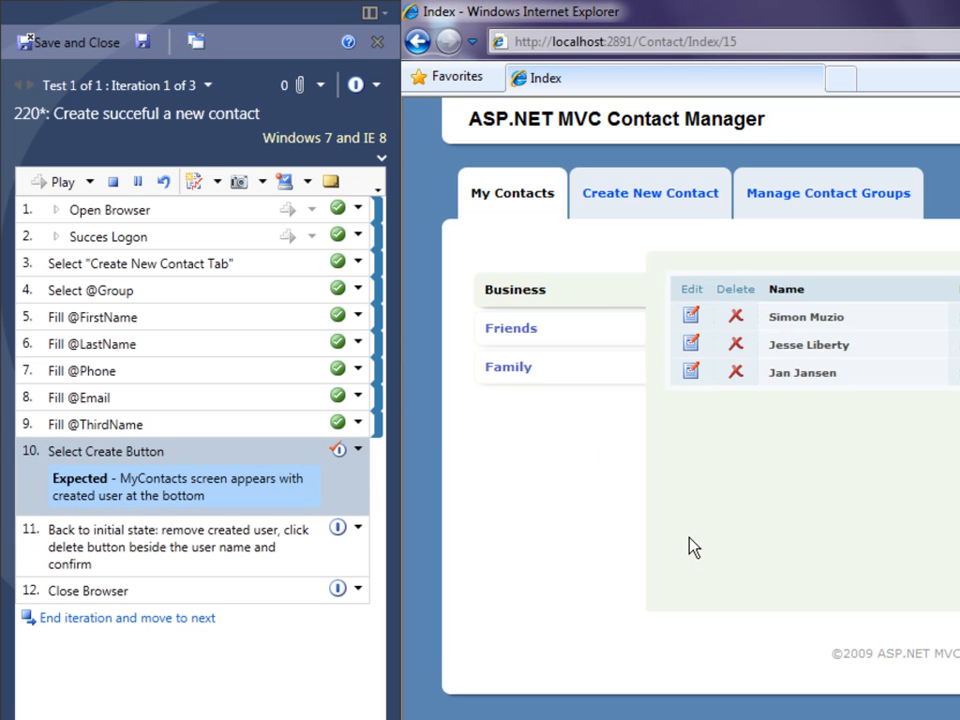
{"action": "mouse_move", "coordinate": [224, 490]}
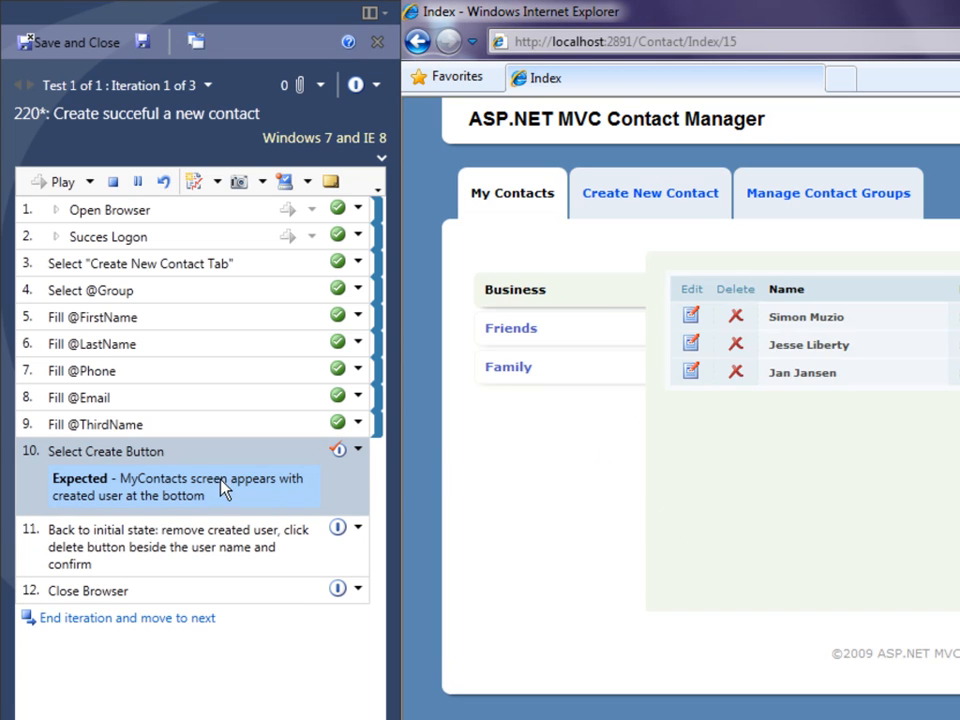
{"action": "mouse_move", "coordinate": [800, 385]}
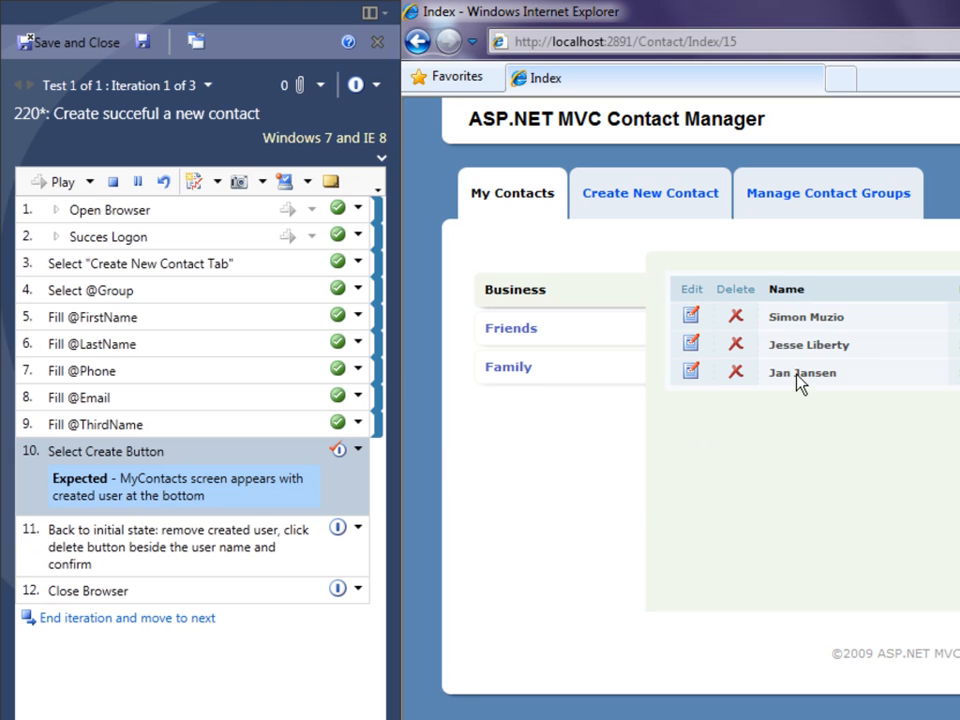
{"action": "mouse_move", "coordinate": [339, 451]}
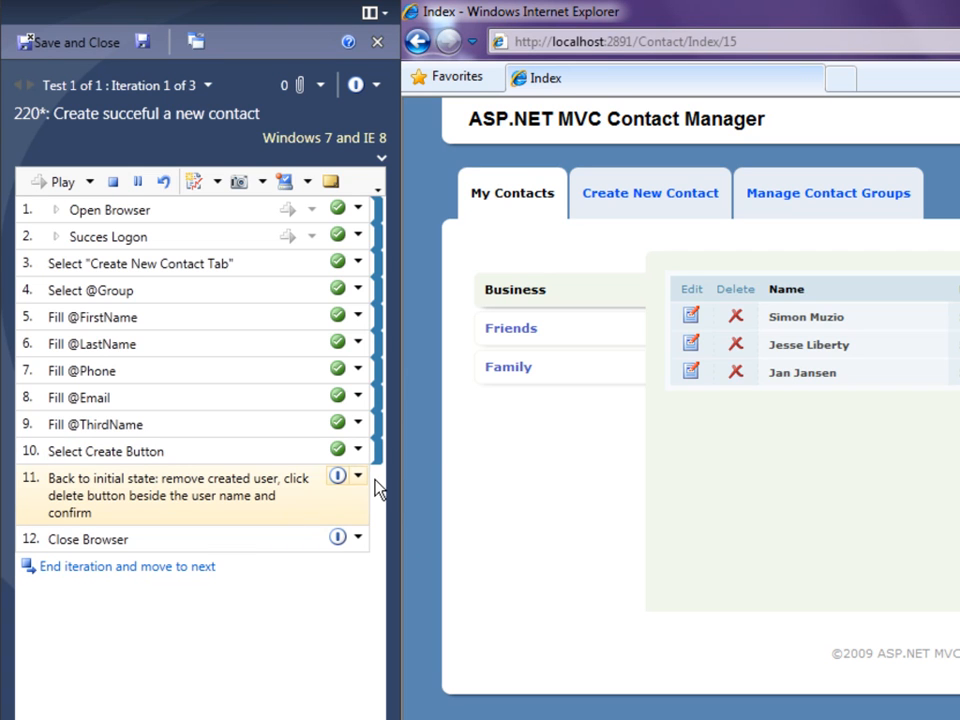
Delete the Jan Jansen contact, confirm, and mark the remove-contact step passed.
{"action": "left_click", "coordinate": [736, 372]}
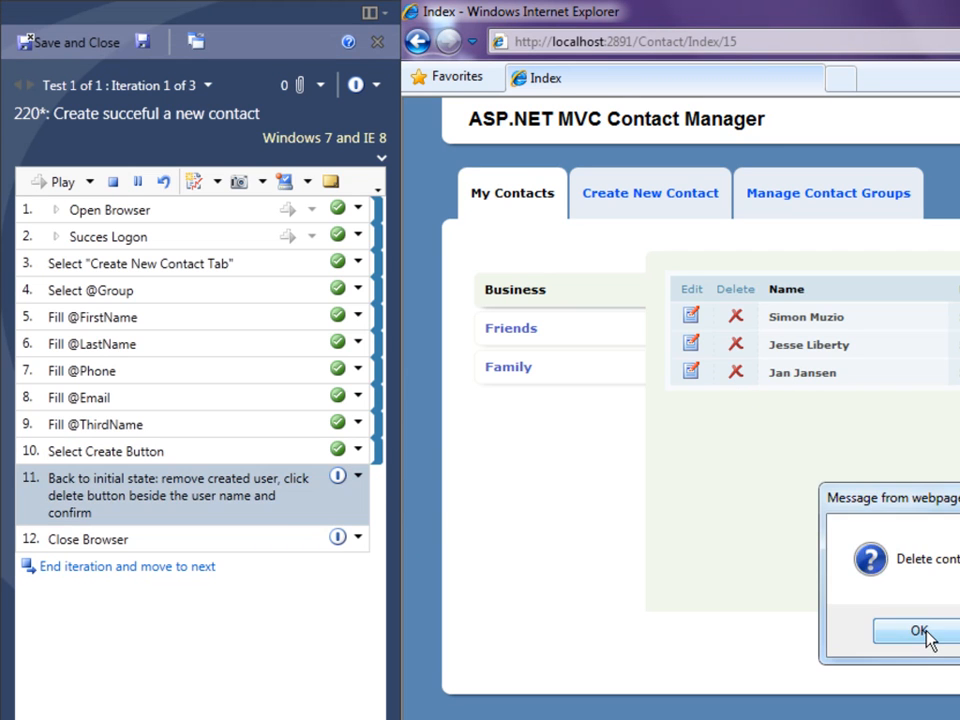
{"action": "left_click", "coordinate": [917, 631]}
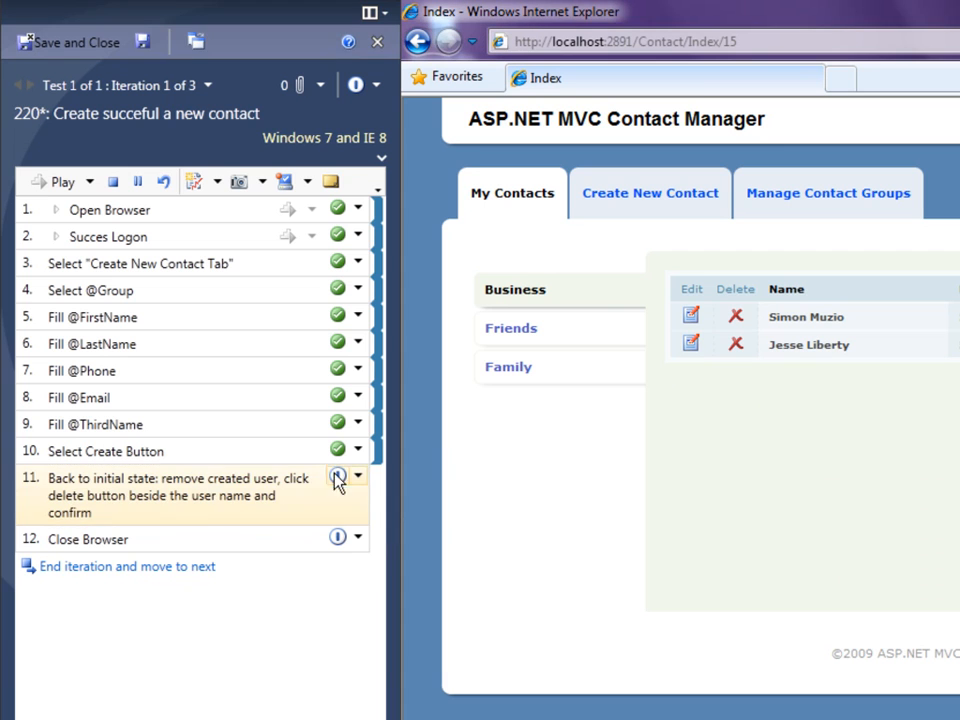
{"action": "left_click", "coordinate": [341, 475]}
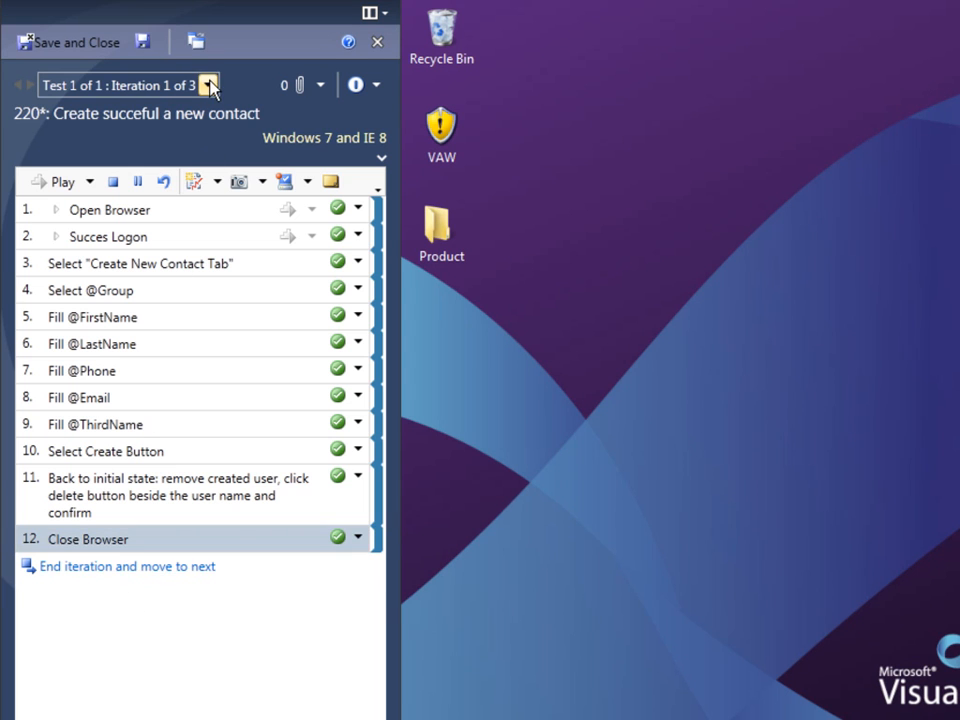
End iteration 1 and start iteration 2 of 3, replaying the log-on recording.
{"action": "left_click", "coordinate": [209, 84]}
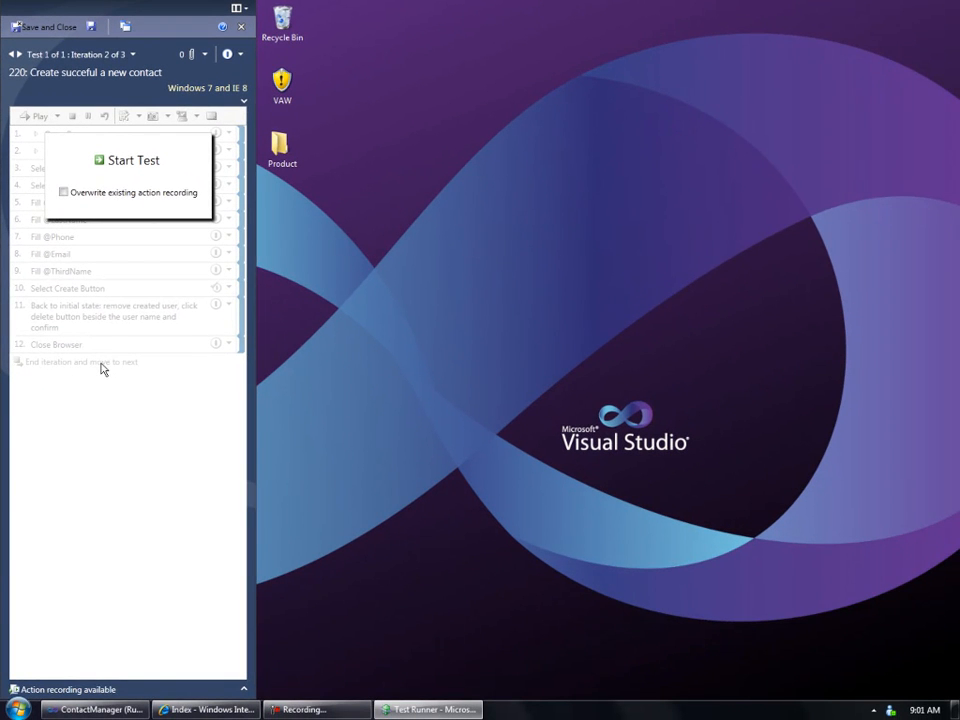
{"action": "mouse_move", "coordinate": [128, 160]}
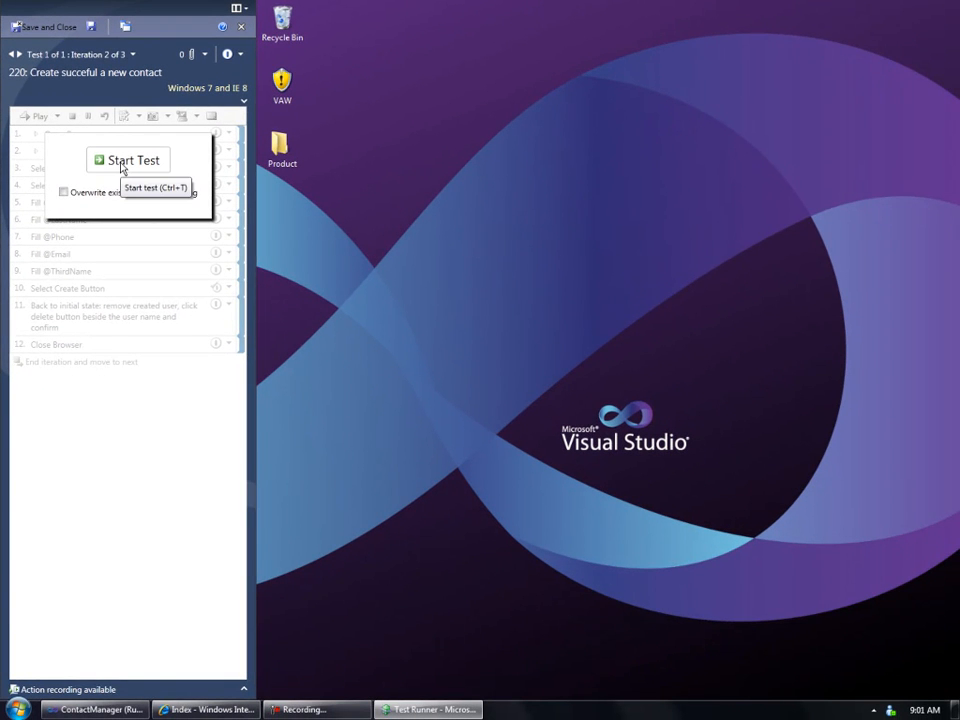
{"action": "left_click", "coordinate": [127, 160]}
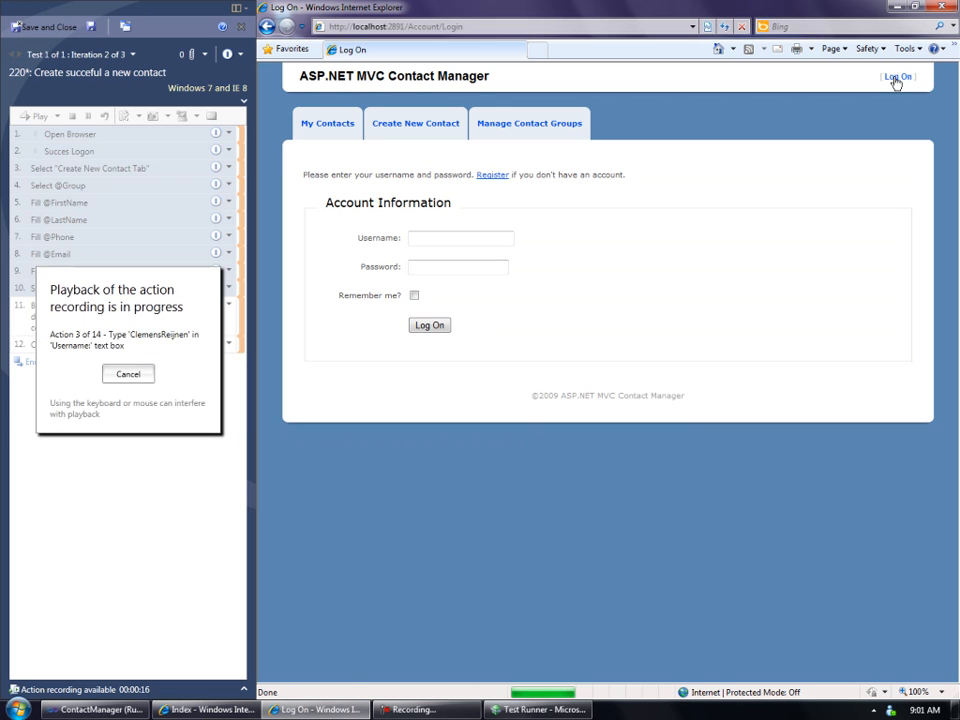
{"action": "type", "text": "ClemensReijnen"}
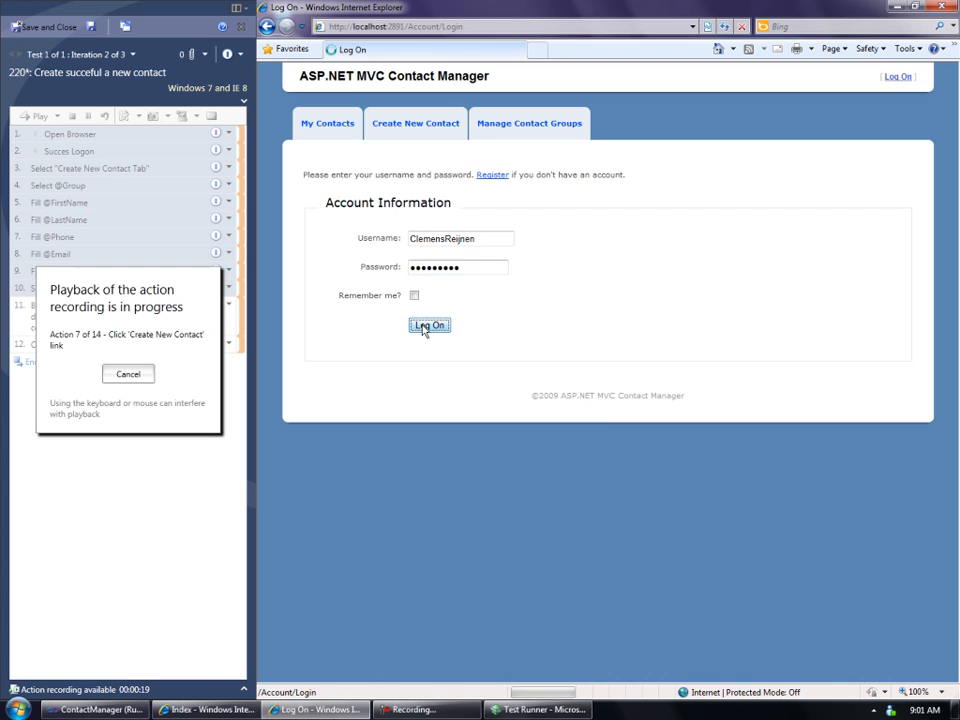
{"action": "left_click", "coordinate": [429, 325]}
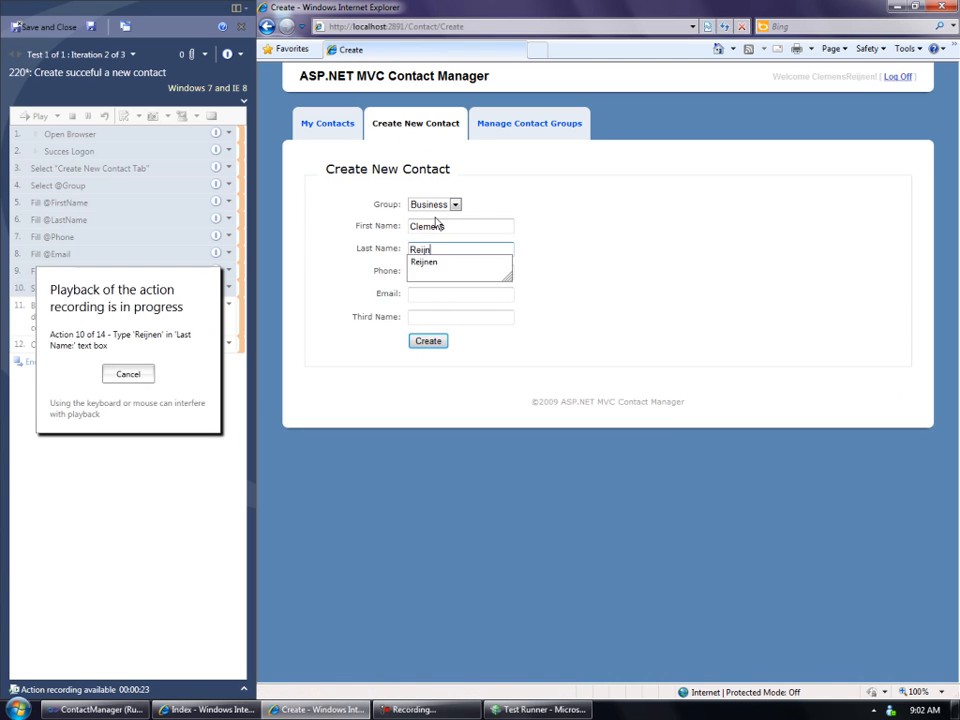
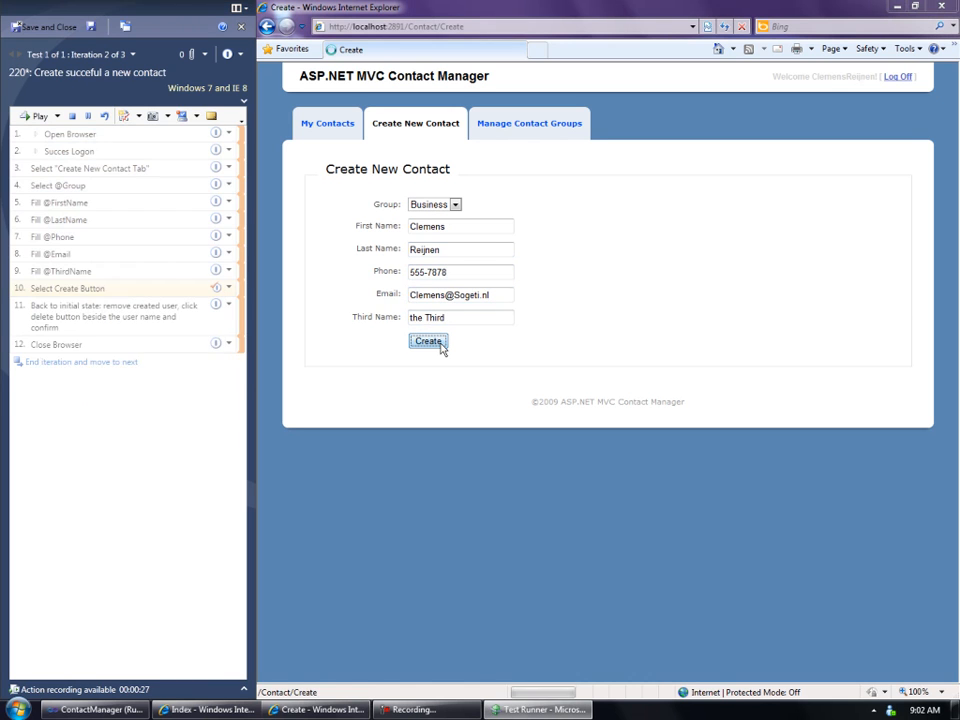
{"action": "left_click", "coordinate": [428, 341]}
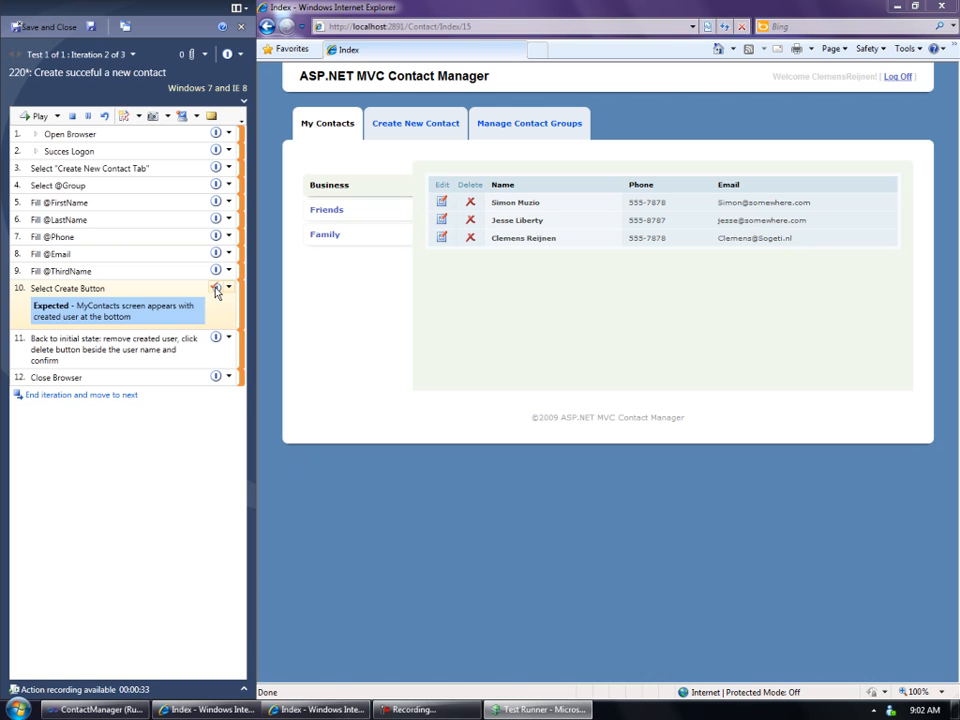
Pass the create-contact step, delete Clemens Reijnen, and replay Close Browser to reach iteration 3.
{"action": "left_click", "coordinate": [215, 288]}
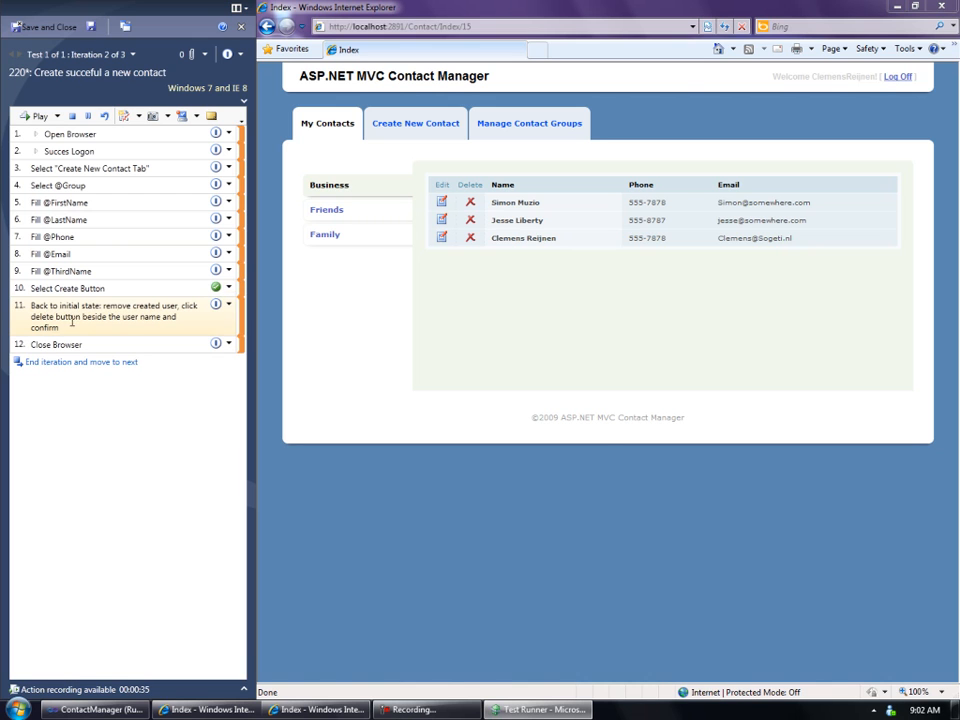
{"action": "left_click", "coordinate": [470, 238]}
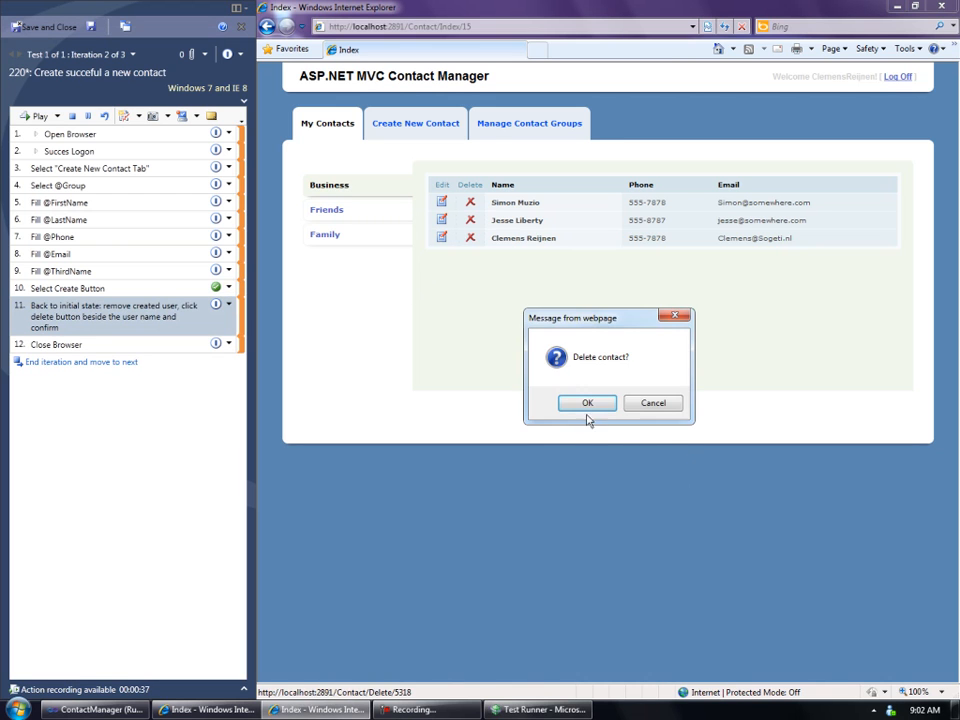
{"action": "left_click", "coordinate": [587, 402]}
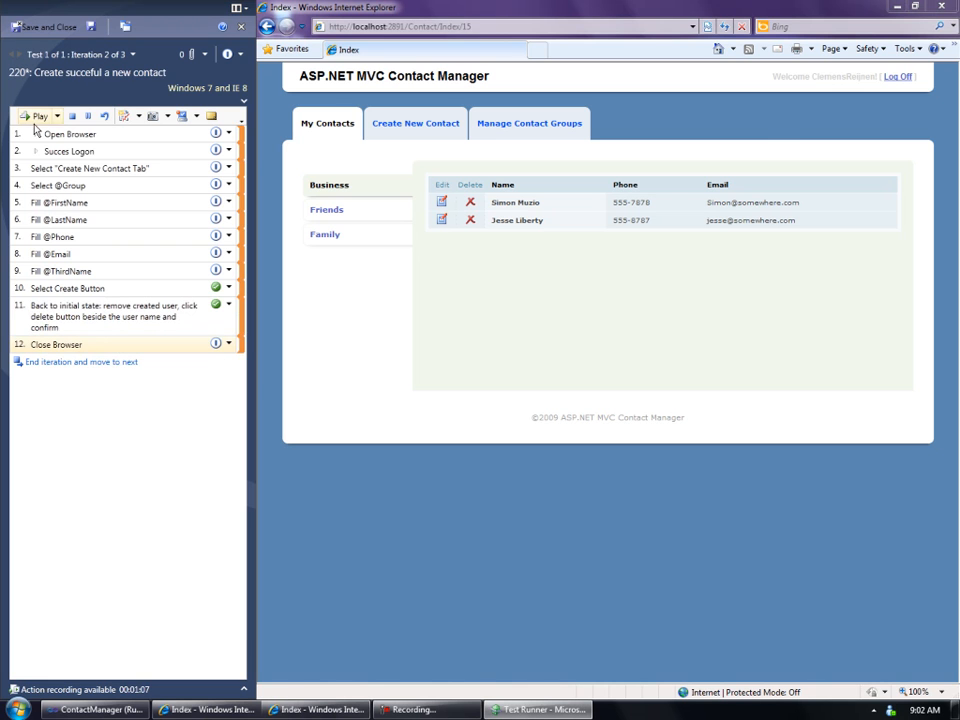
{"action": "left_click", "coordinate": [942, 8]}
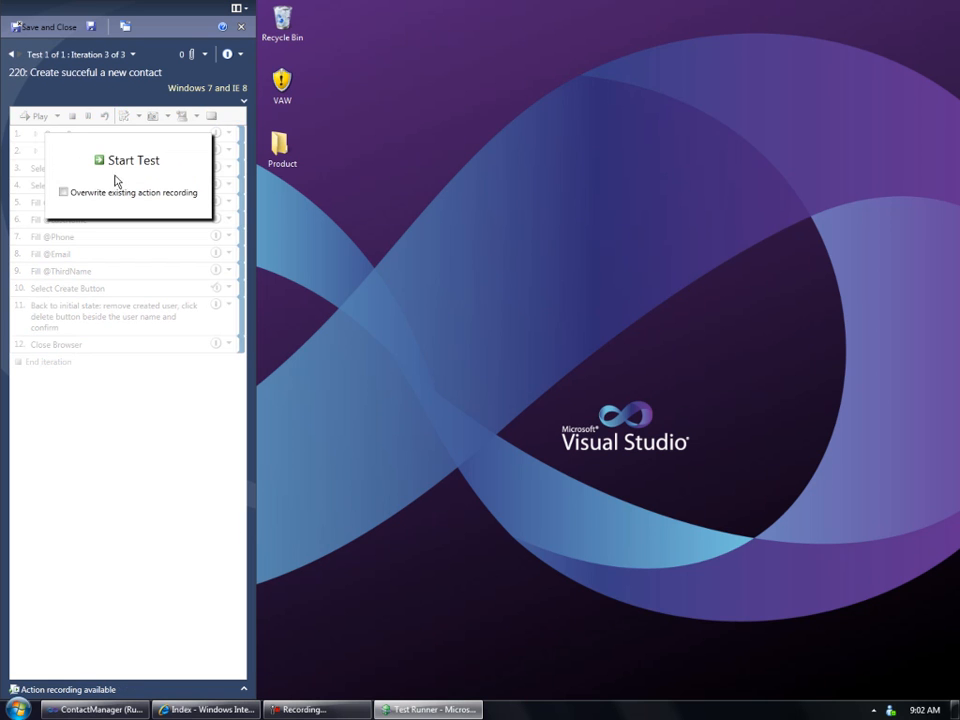
Start iteration 3 and replay the recording to create contact Piet Pieters.
{"action": "left_click", "coordinate": [130, 160]}
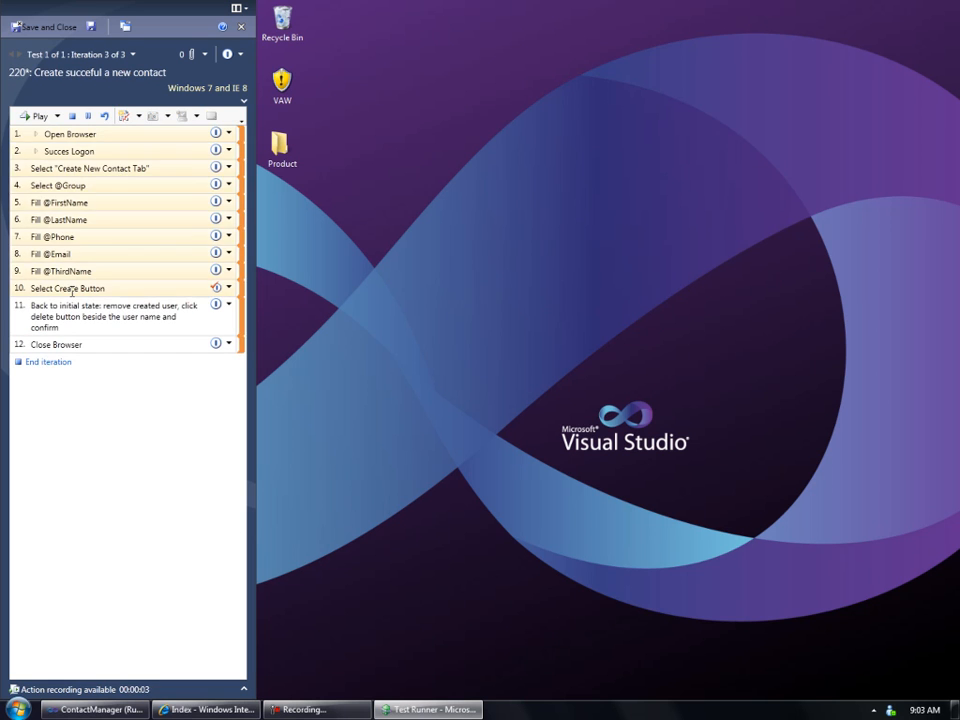
{"action": "left_click", "coordinate": [37, 116]}
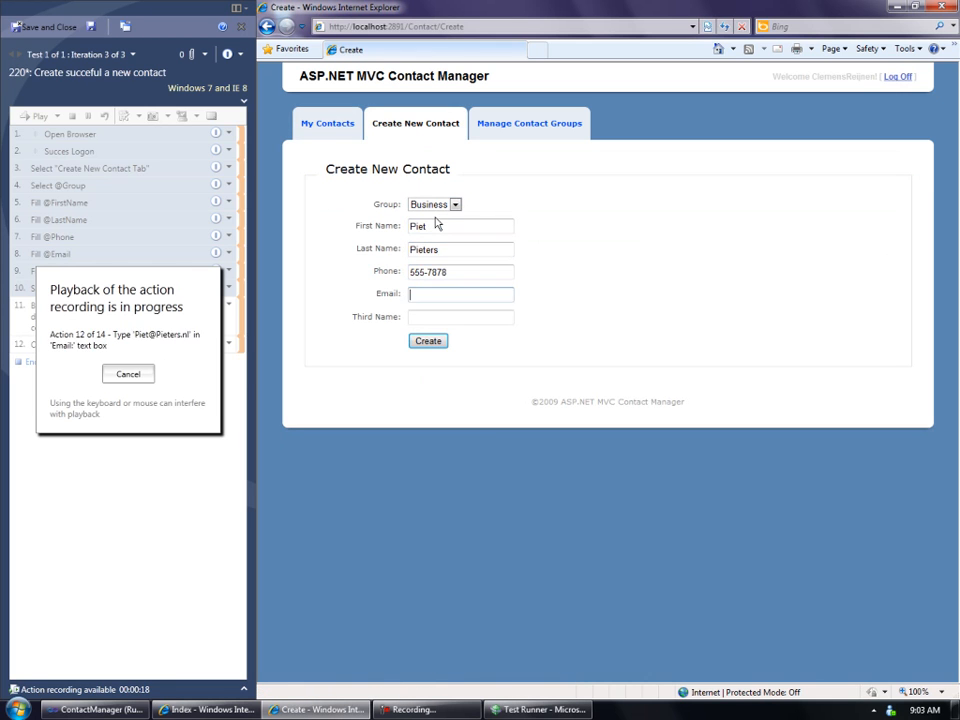
{"action": "left_click", "coordinate": [428, 341]}
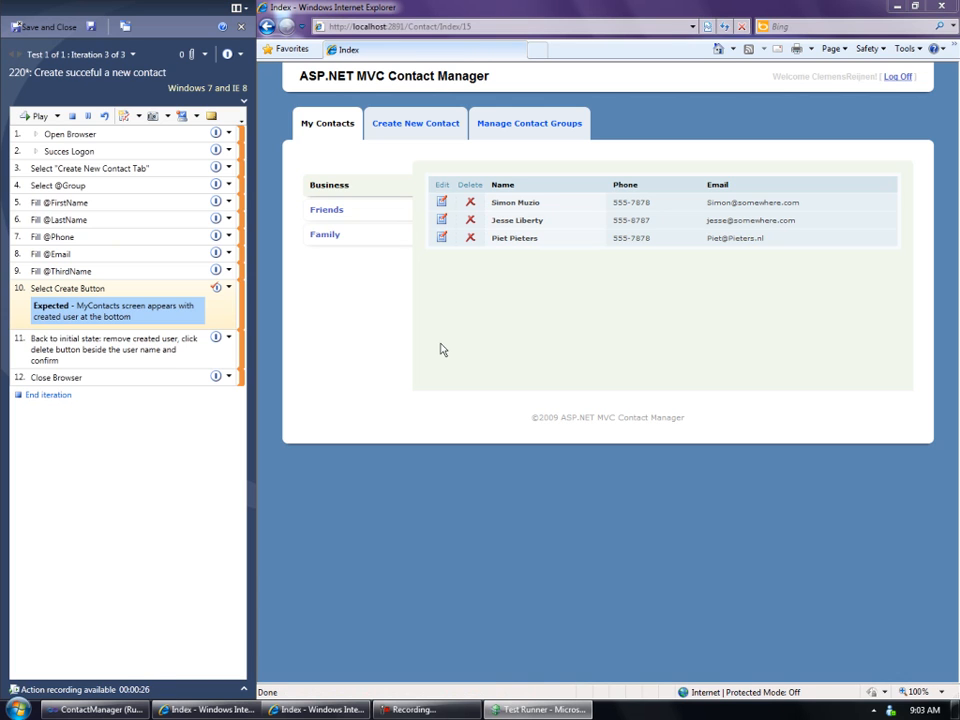
{"action": "mouse_move", "coordinate": [218, 289]}
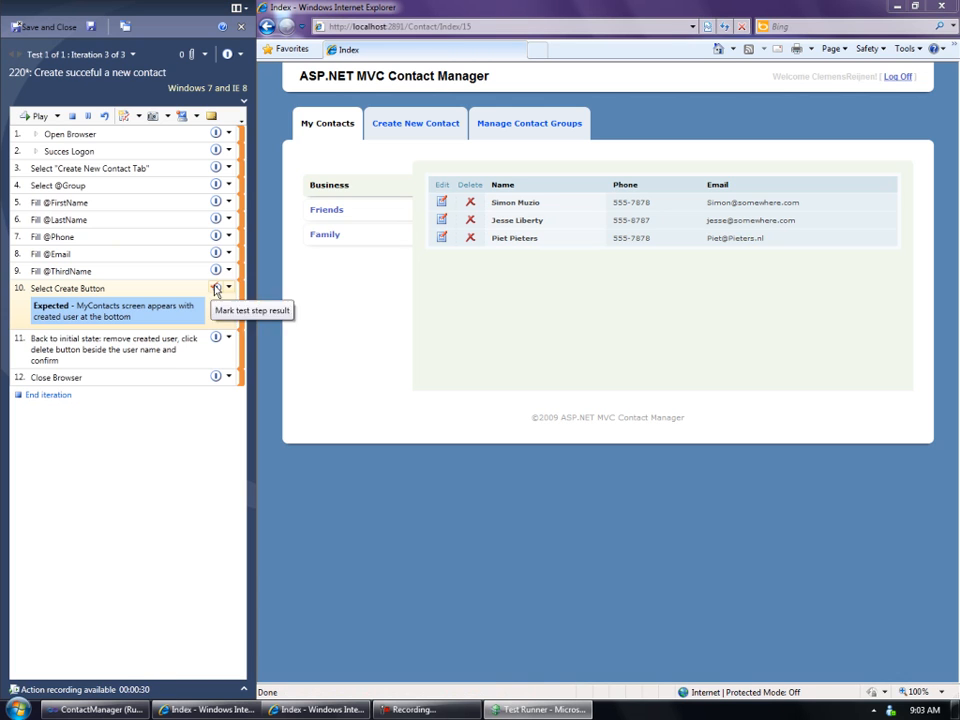
Delete Piet Pieters, pass iteration 3, and view all three iteration results.
{"action": "left_click", "coordinate": [470, 238]}
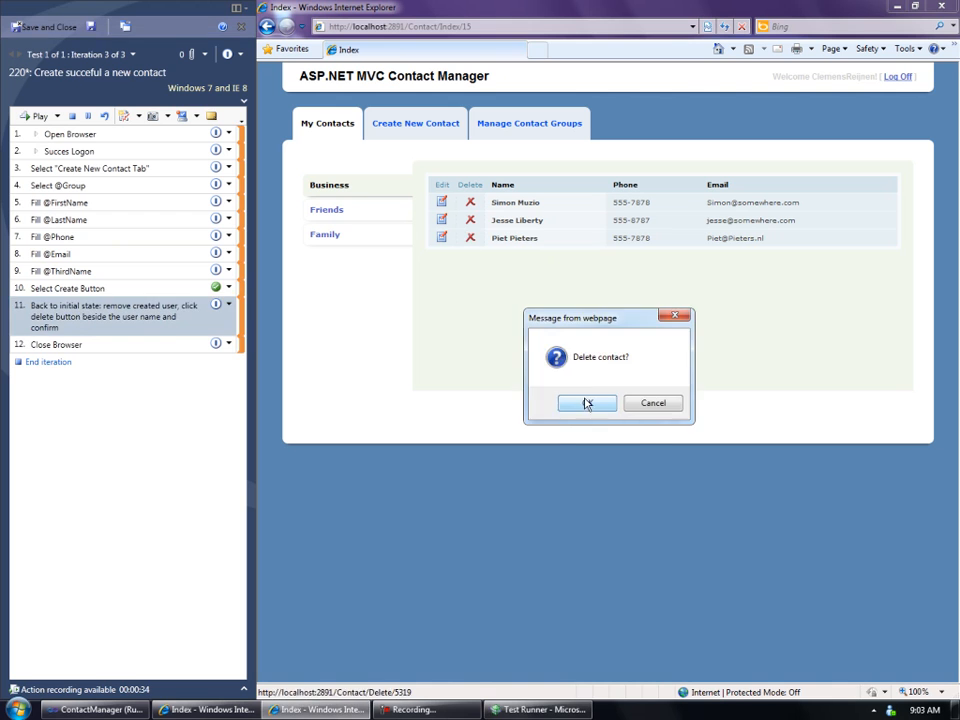
{"action": "left_click", "coordinate": [587, 402]}
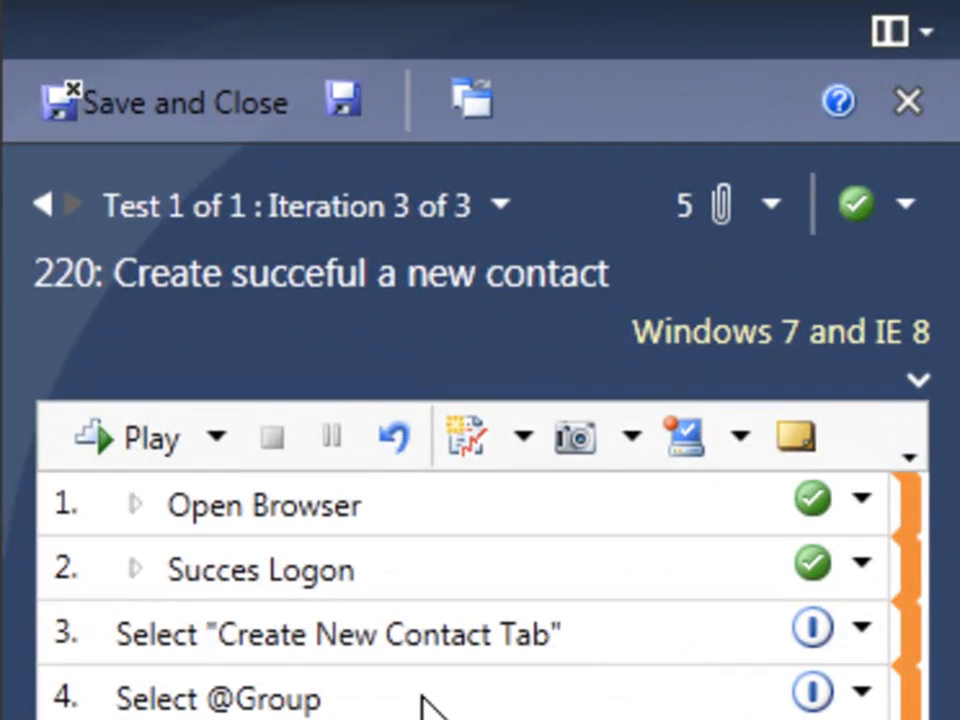
{"action": "left_click", "coordinate": [500, 204]}
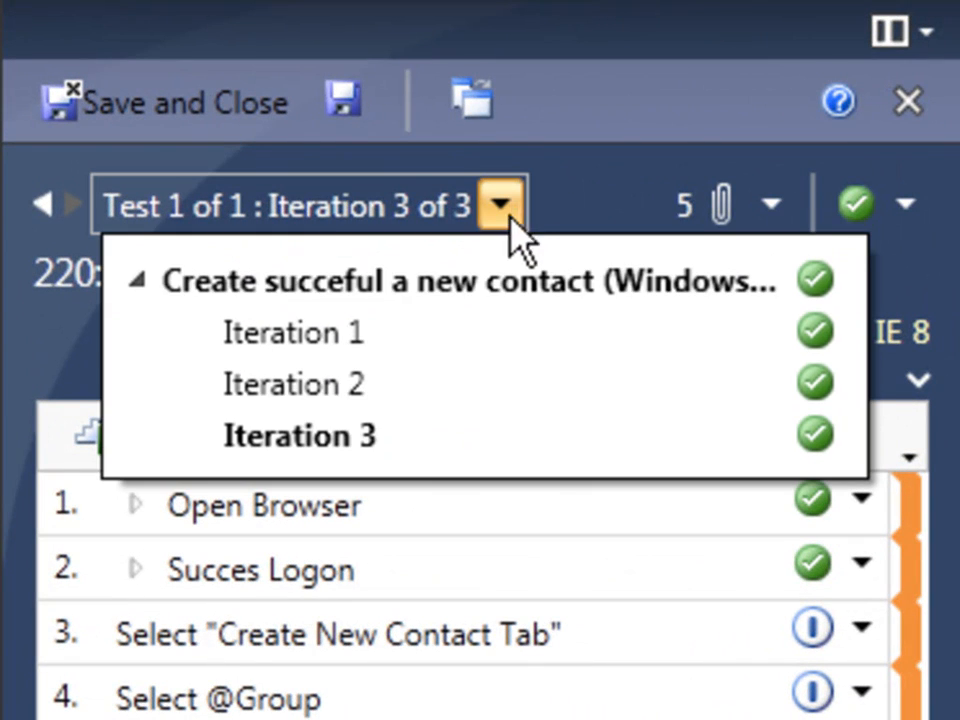
{"action": "mouse_move", "coordinate": [920, 265]}
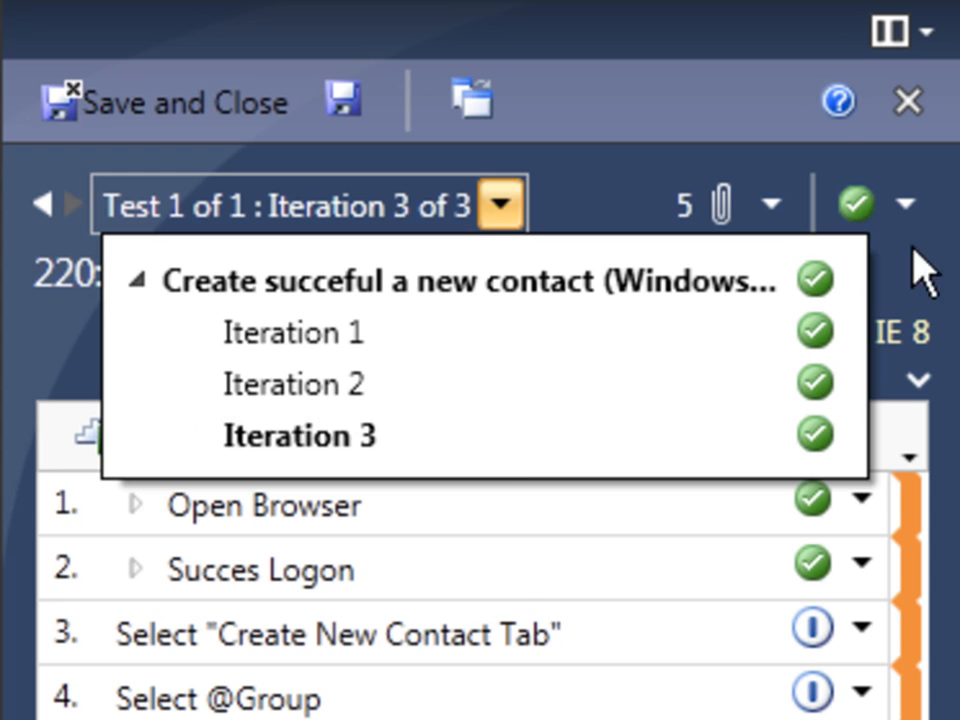